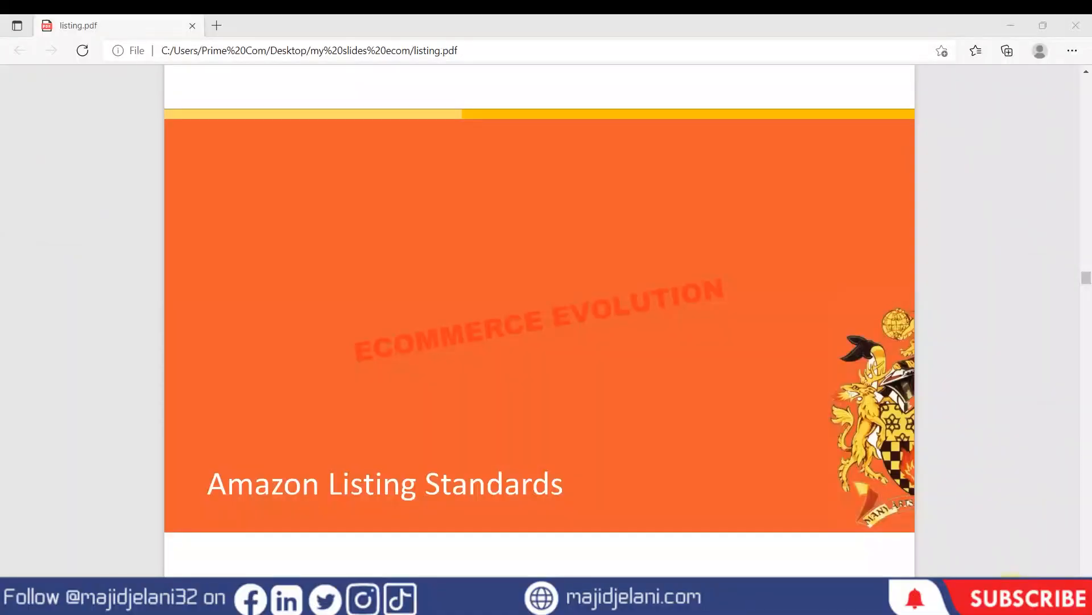
mouse_move(856, 437)
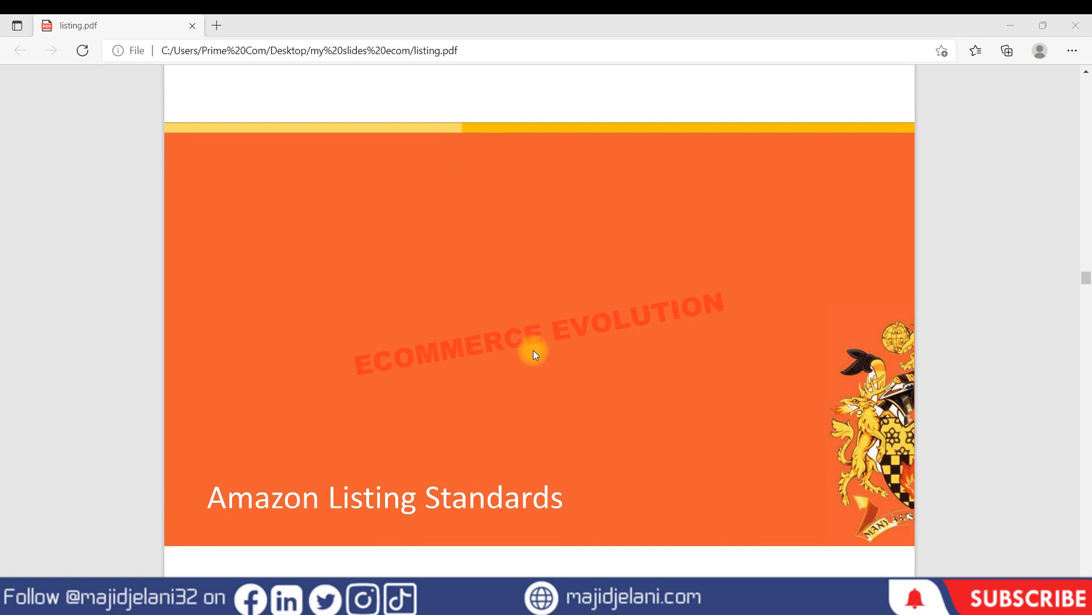
Scroll to page 16, Product Detail Page Rules, showing its intro text and Seller Central link
scroll(up, 3)
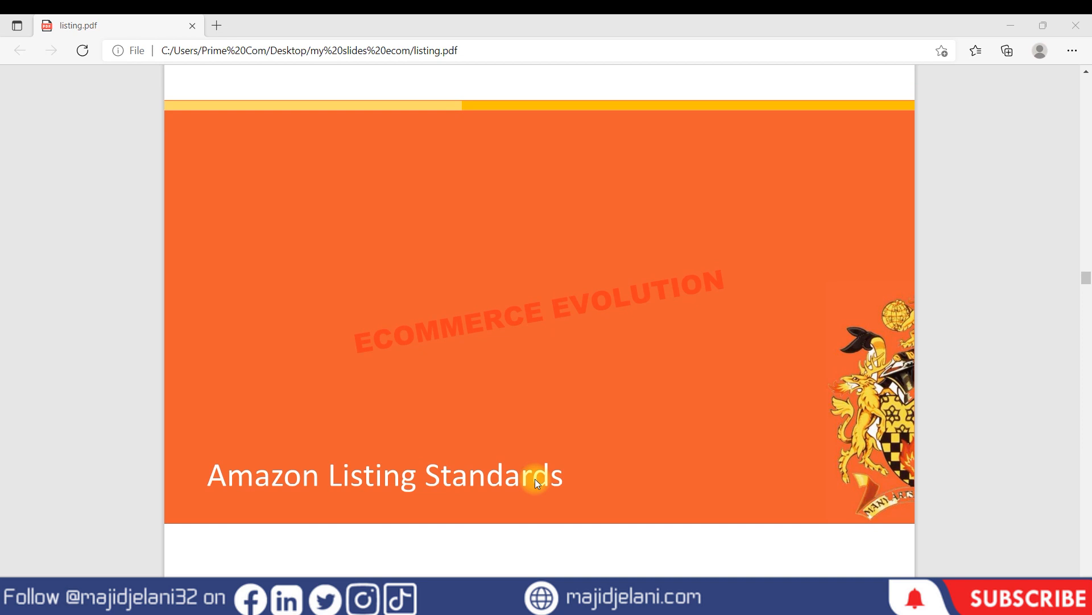
scroll(down, 3)
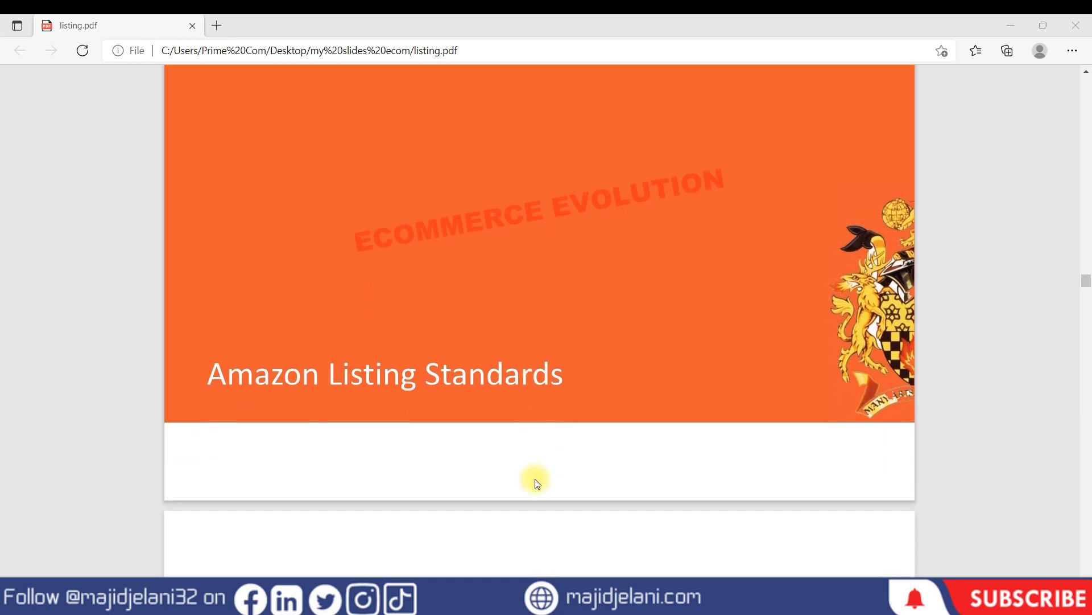
scroll(down, 3)
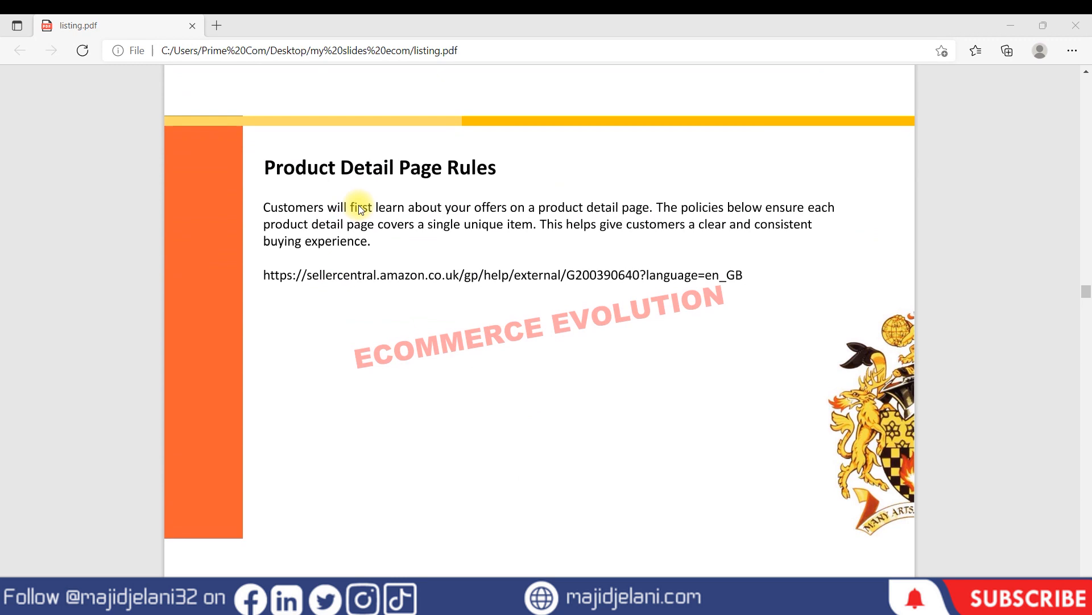
mouse_move(485, 168)
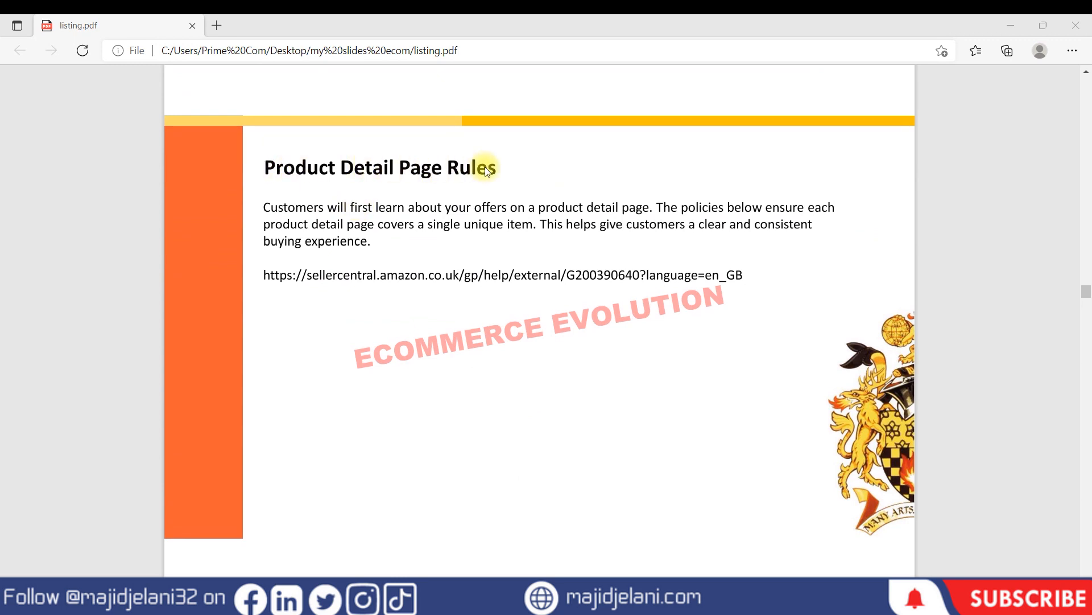
mouse_move(406, 215)
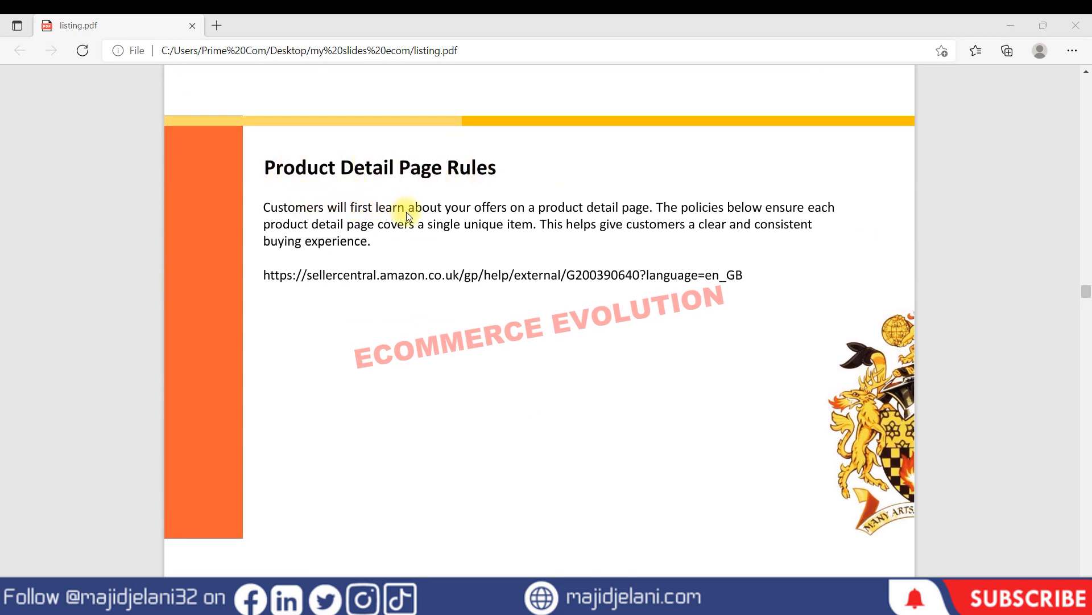
mouse_move(519, 214)
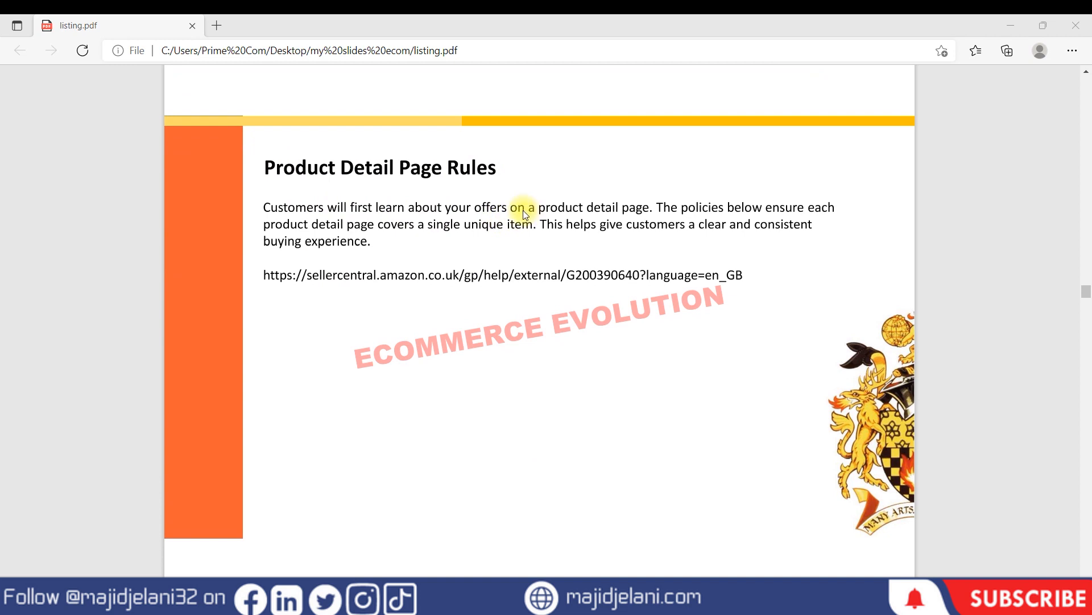
mouse_move(711, 212)
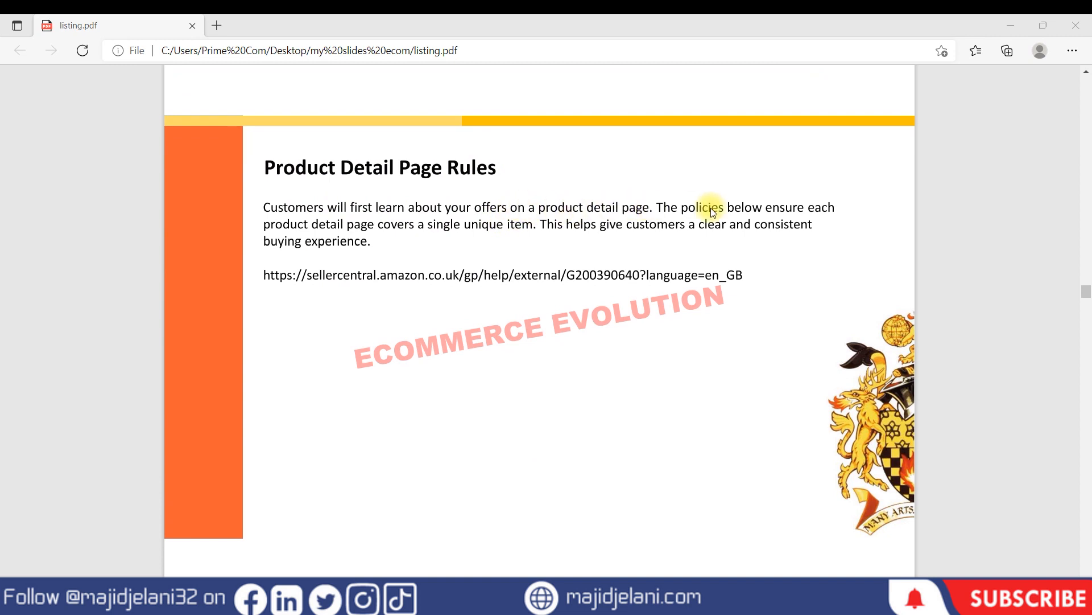
mouse_move(843, 224)
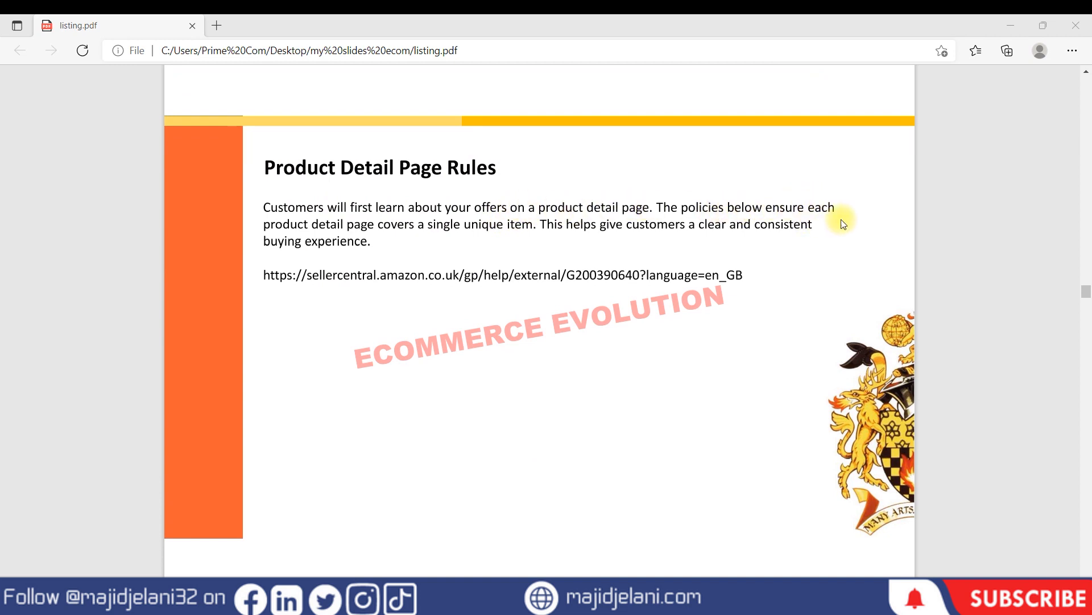
mouse_move(420, 233)
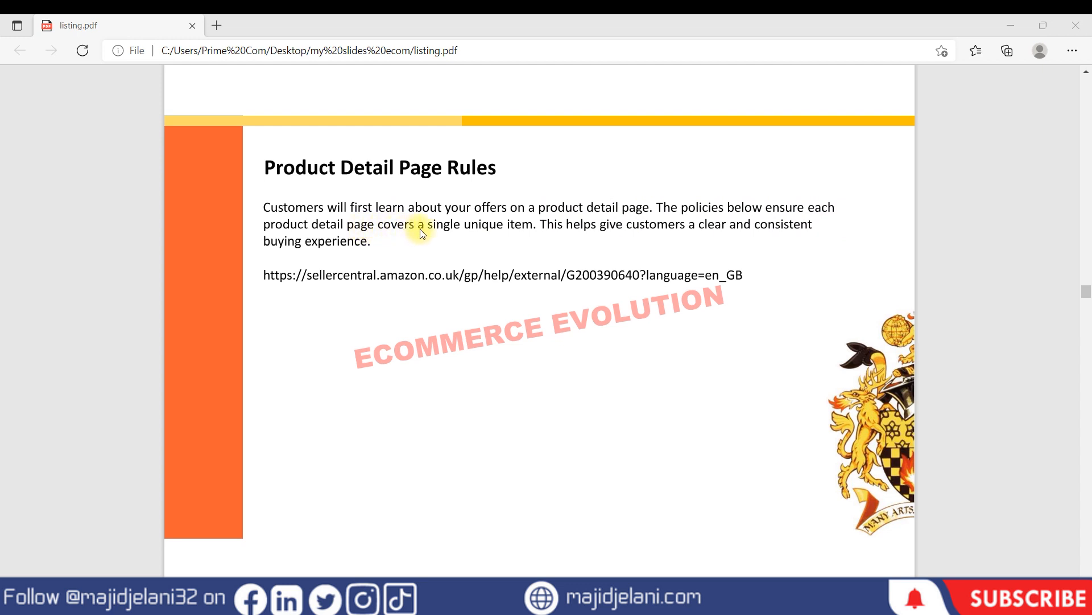
mouse_move(536, 235)
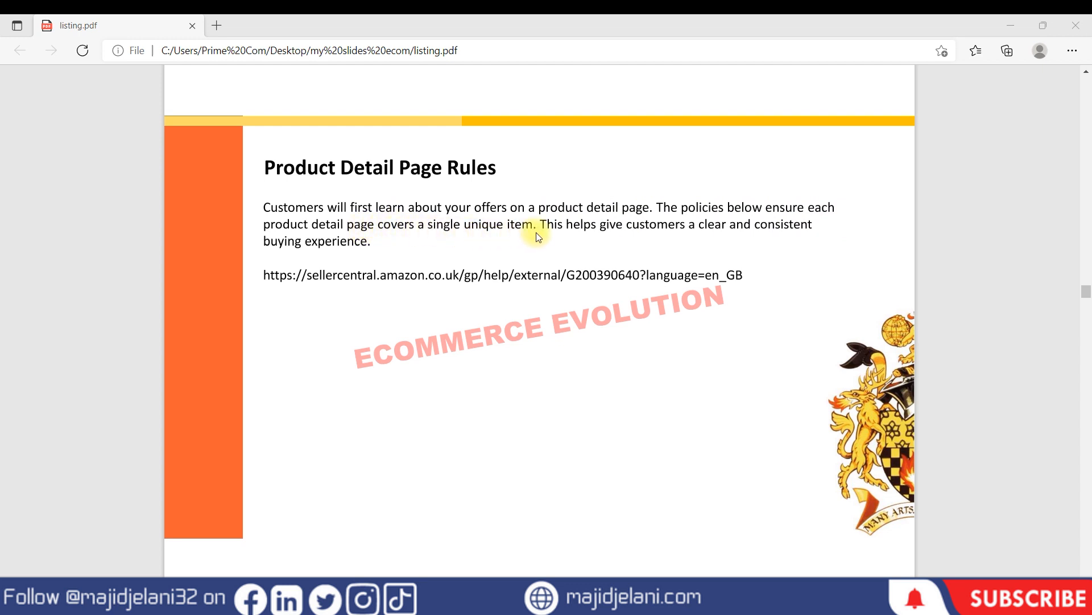
mouse_move(620, 233)
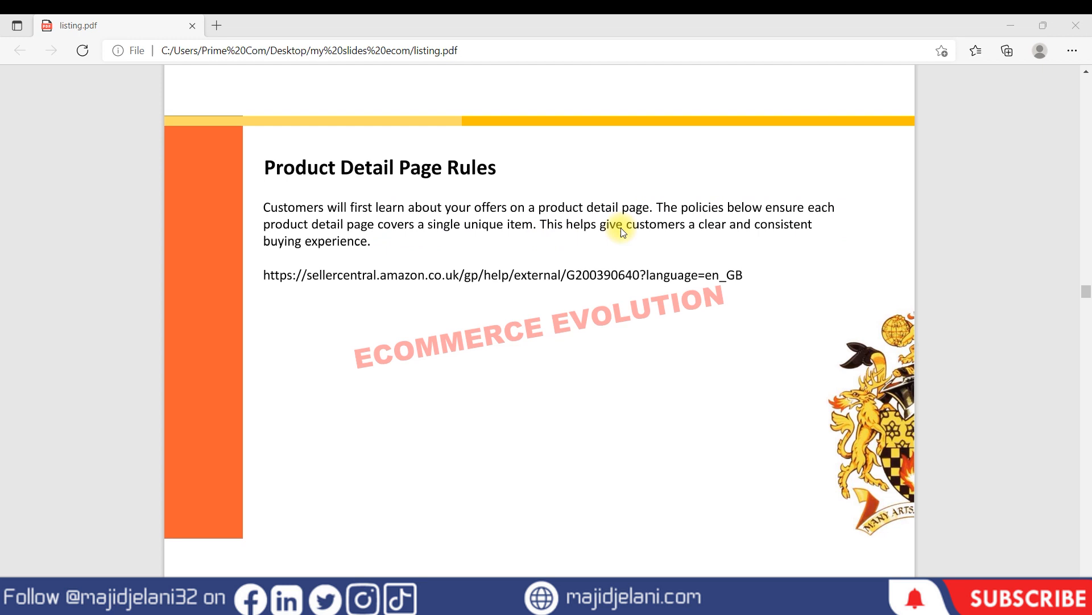
mouse_move(335, 242)
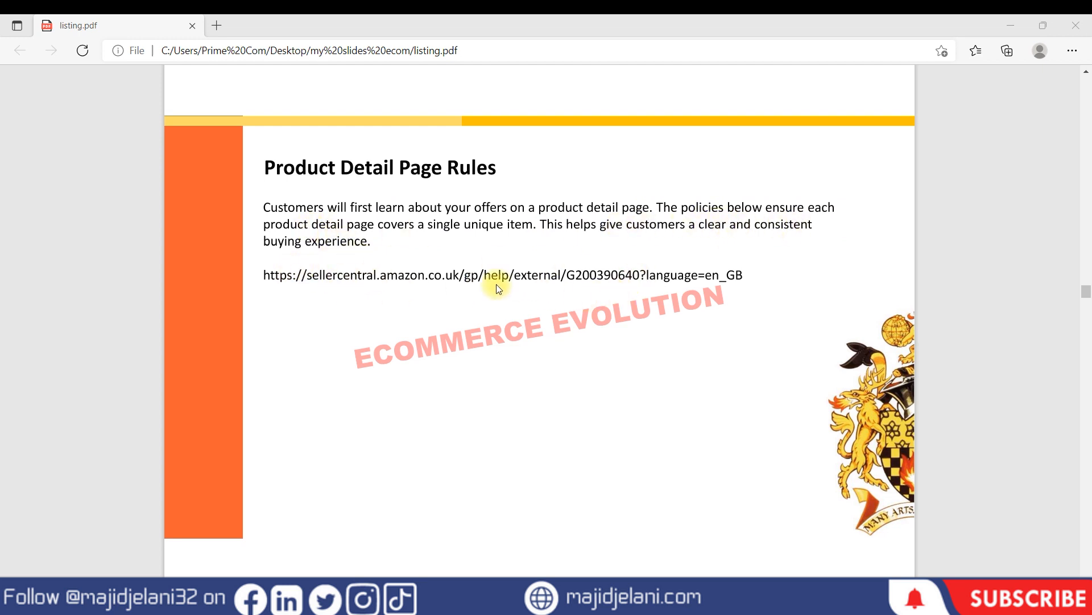
mouse_move(454, 365)
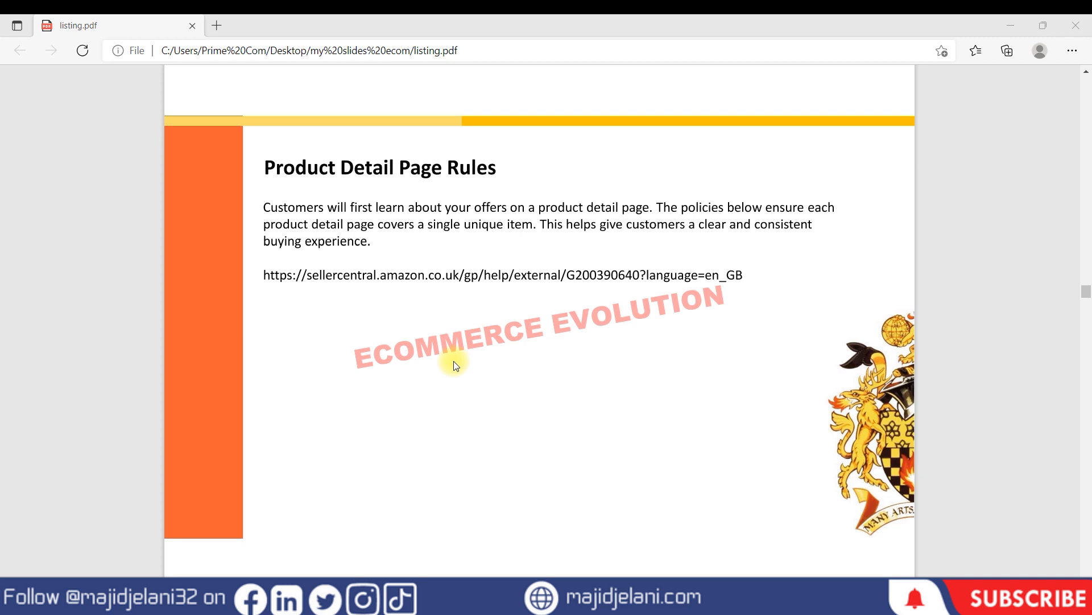
mouse_move(703, 287)
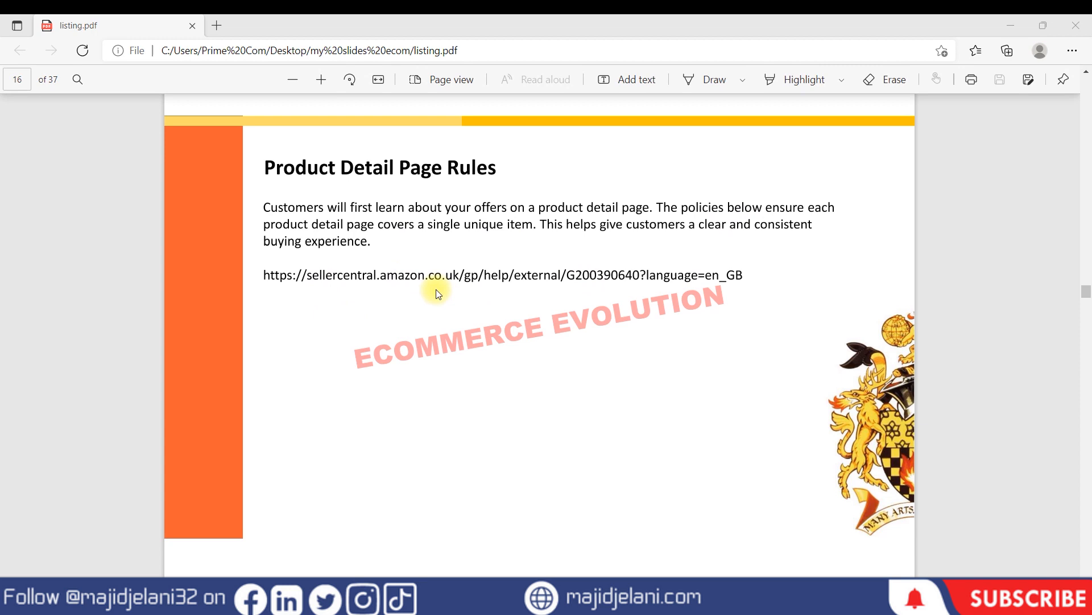
mouse_move(620, 291)
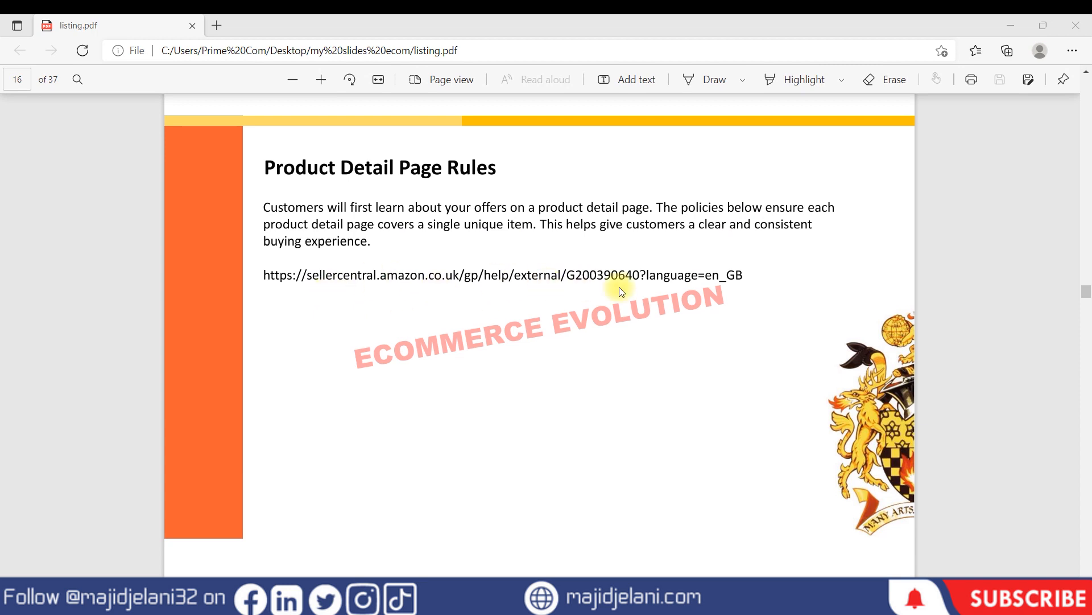
mouse_move(310, 283)
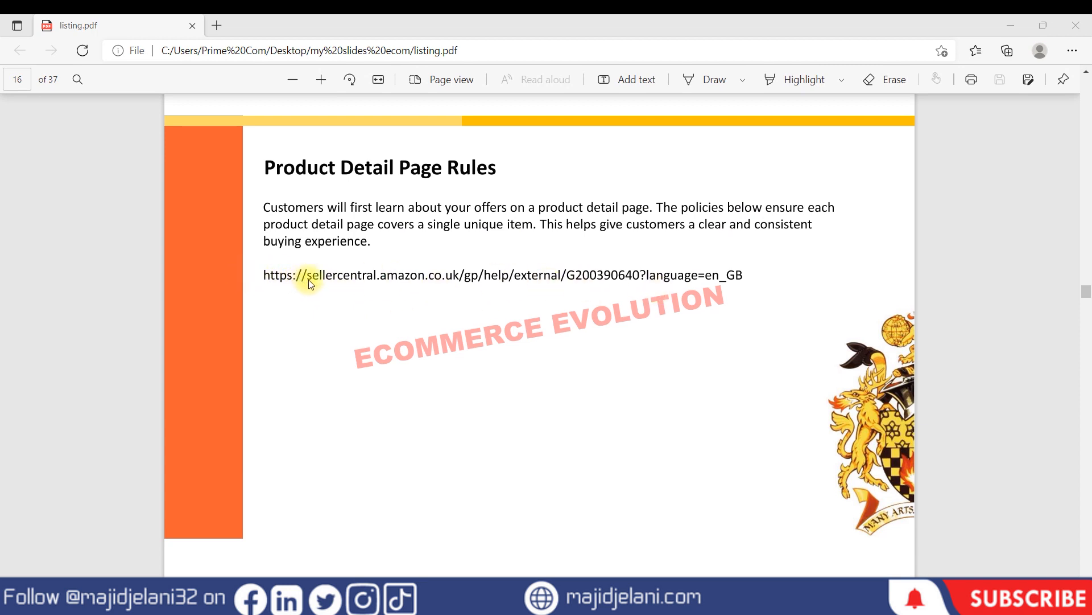
mouse_move(703, 274)
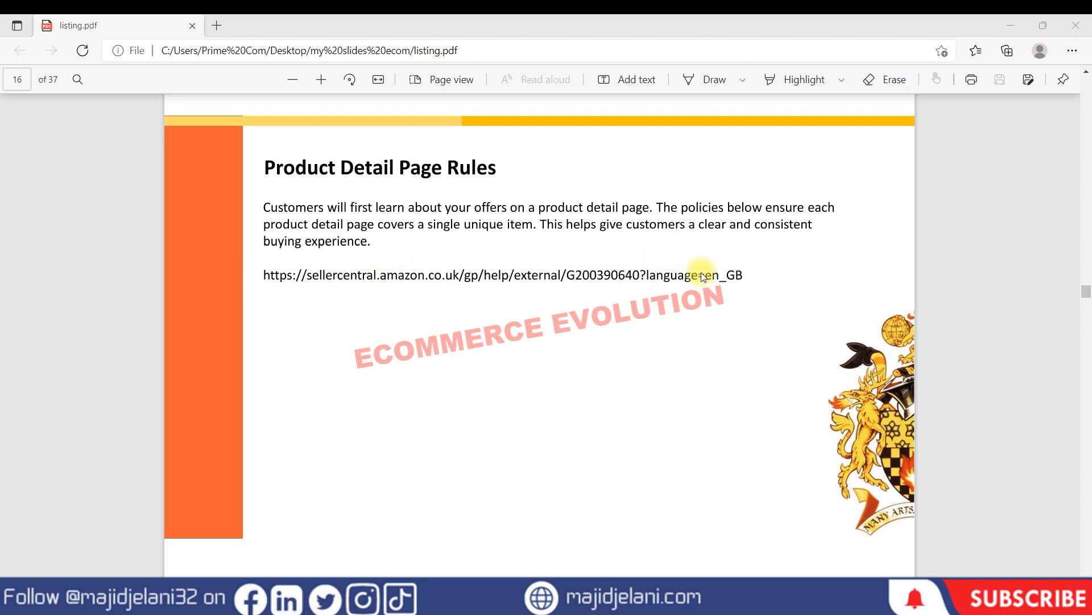
mouse_move(613, 295)
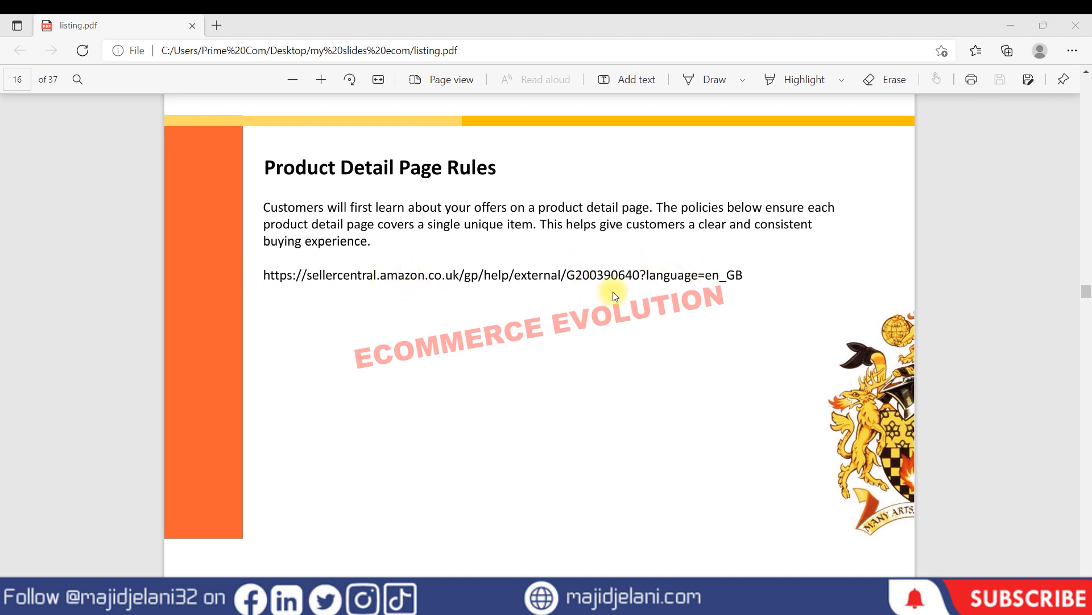
mouse_move(683, 282)
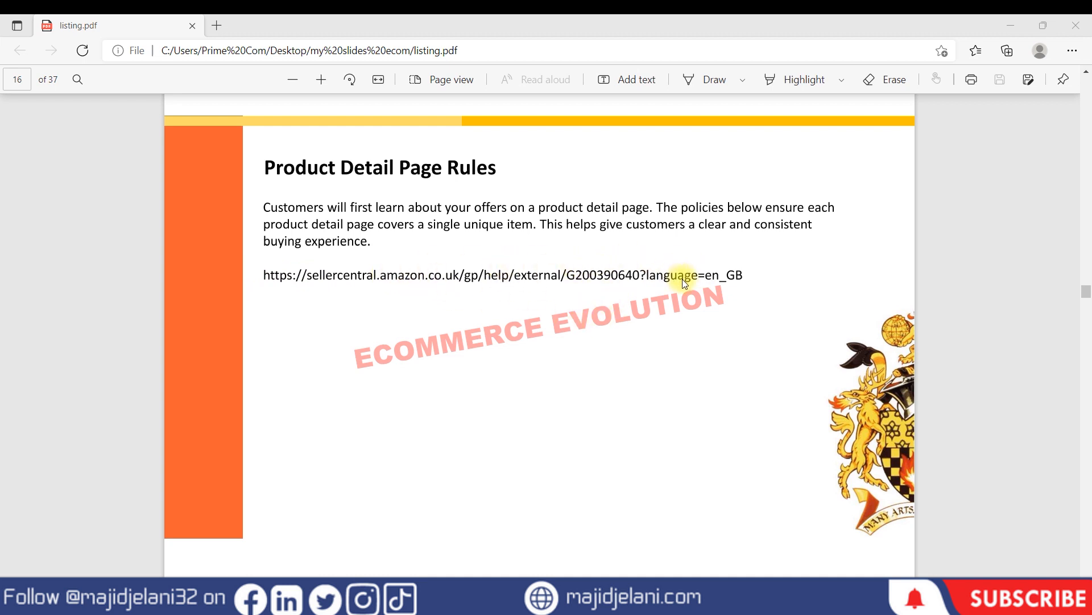
scroll(down, 3)
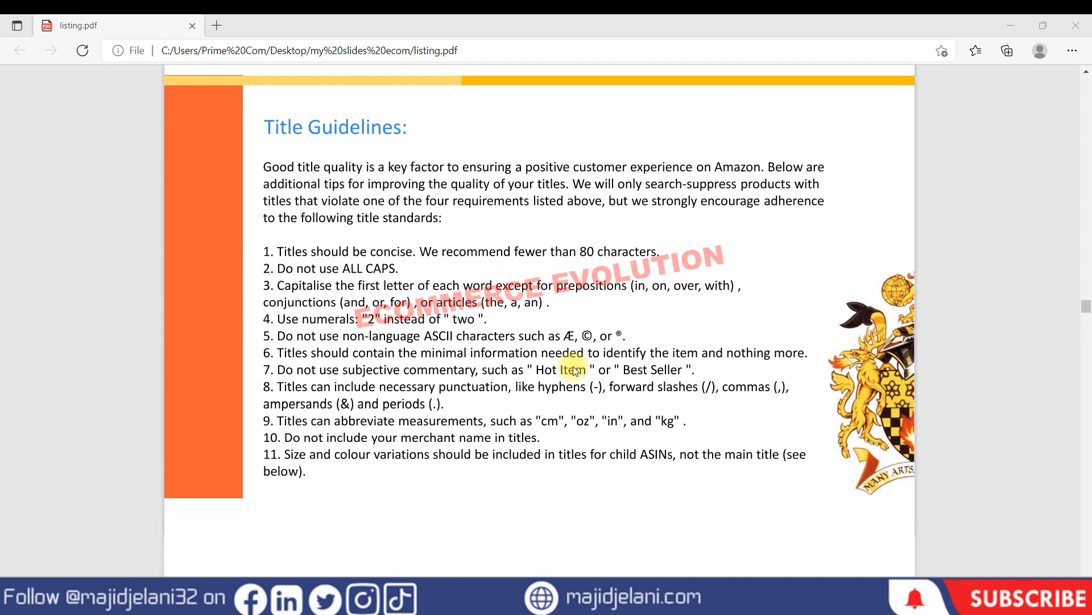
mouse_move(270, 138)
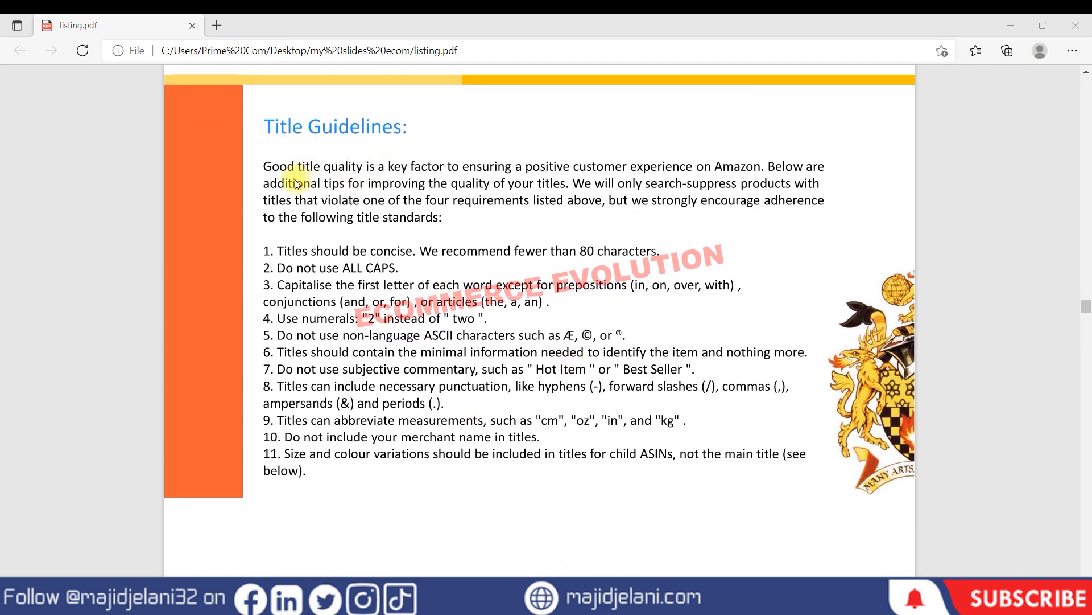
mouse_move(486, 234)
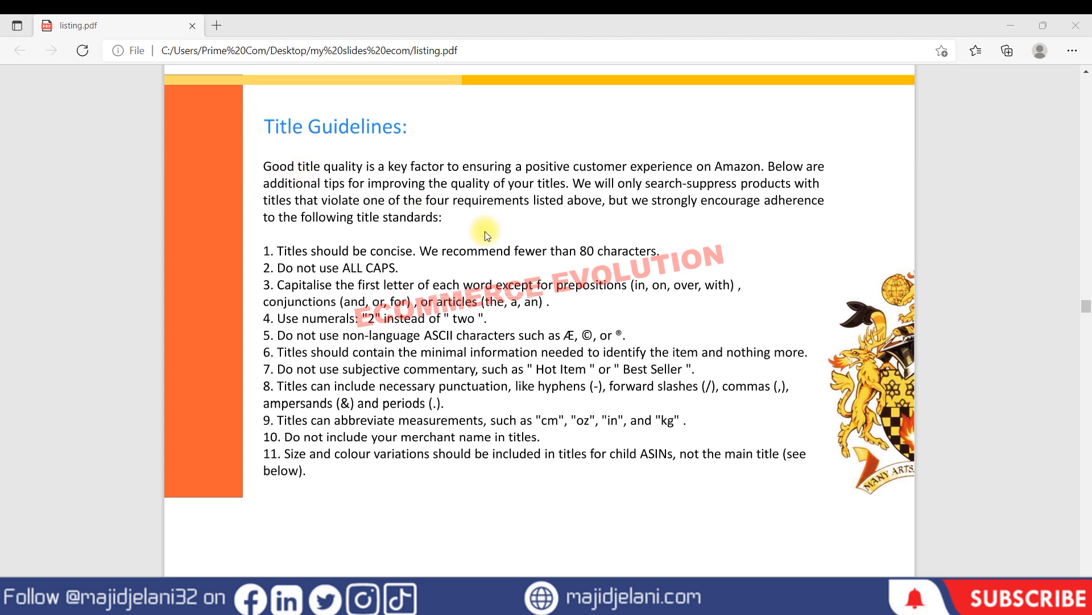
mouse_move(301, 280)
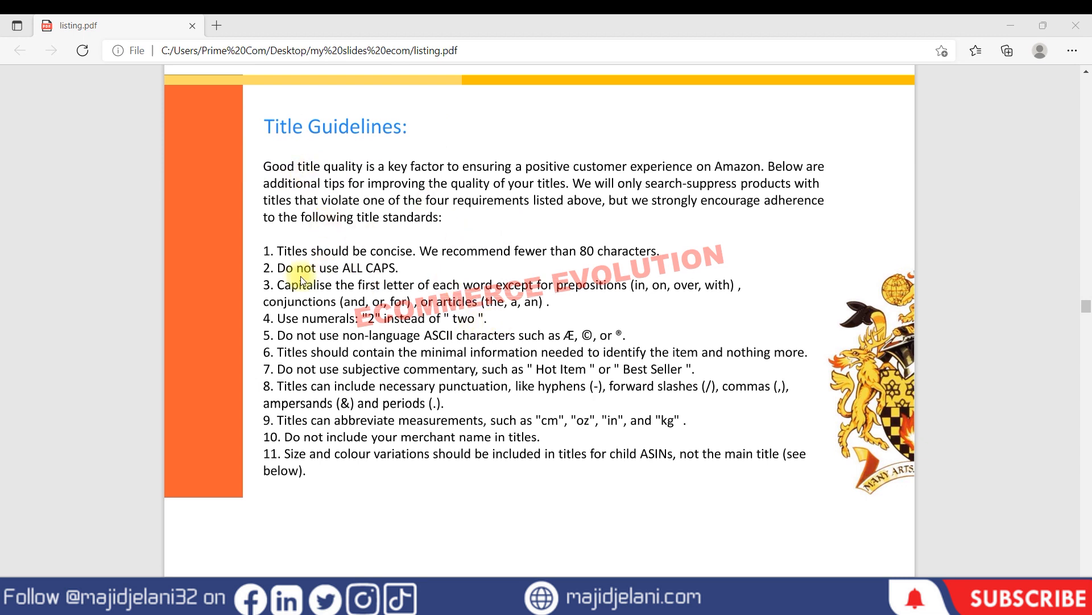
mouse_move(354, 180)
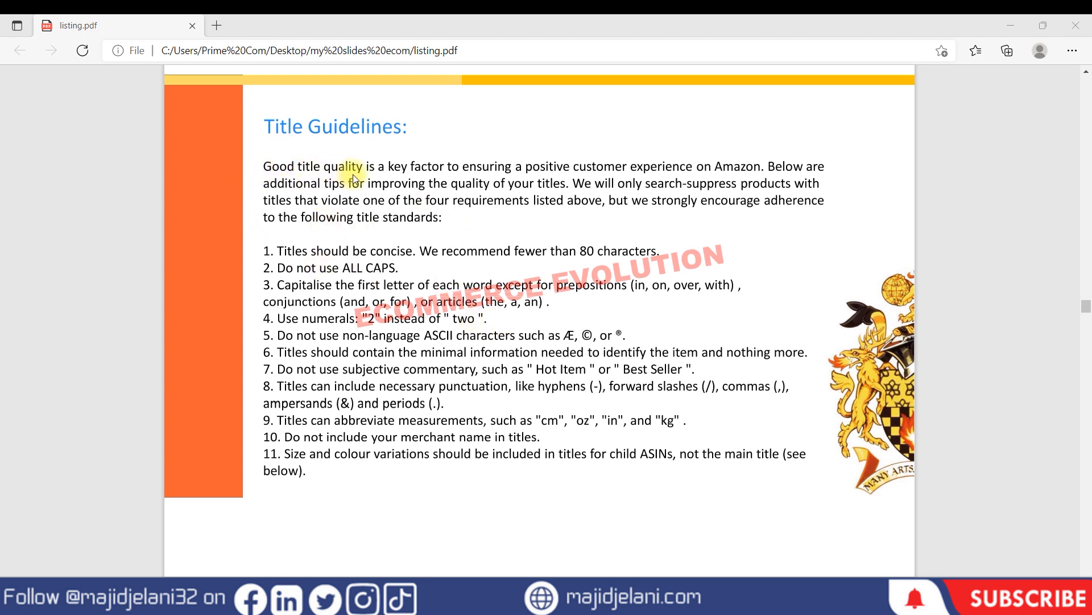
mouse_move(492, 171)
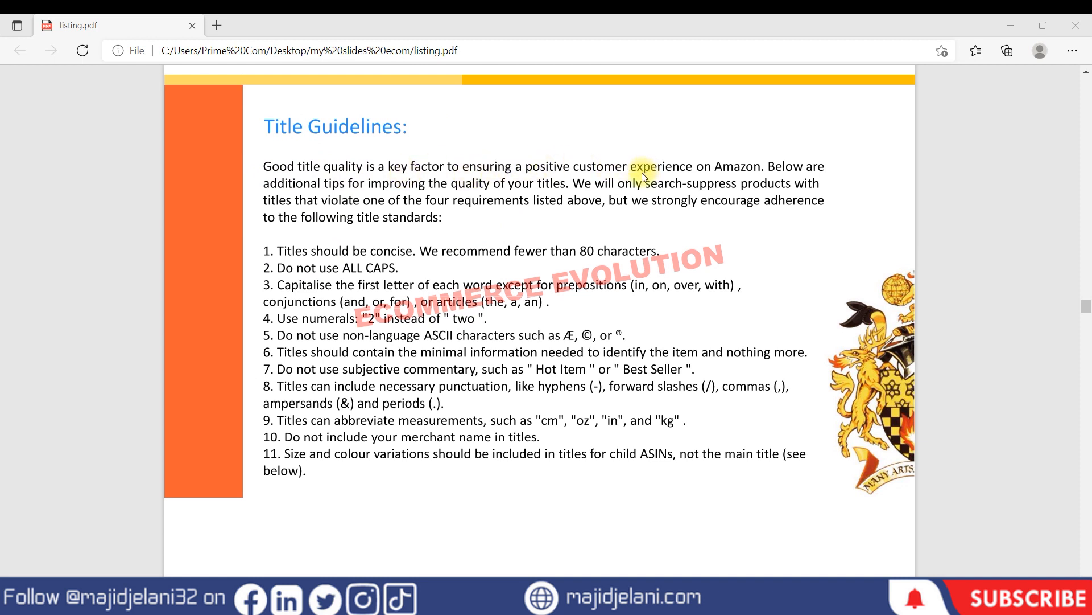
mouse_move(844, 176)
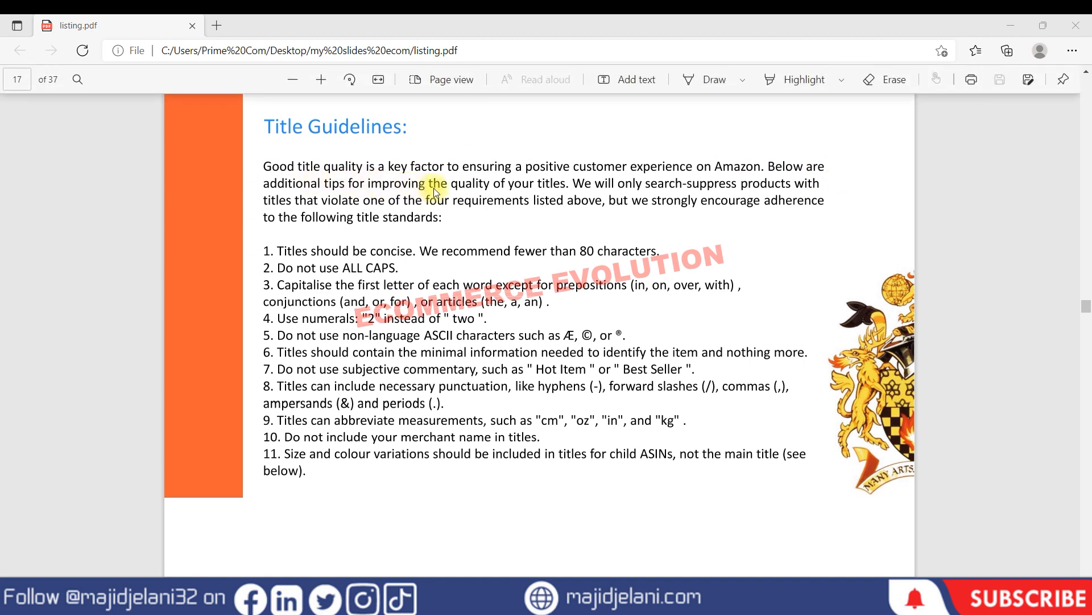
mouse_move(589, 191)
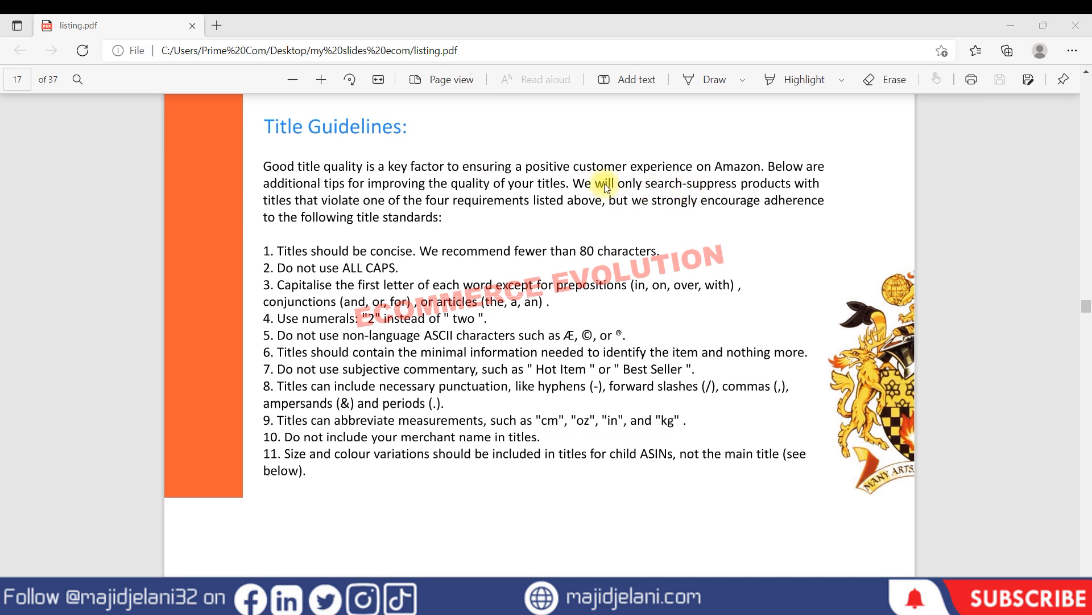
mouse_move(790, 201)
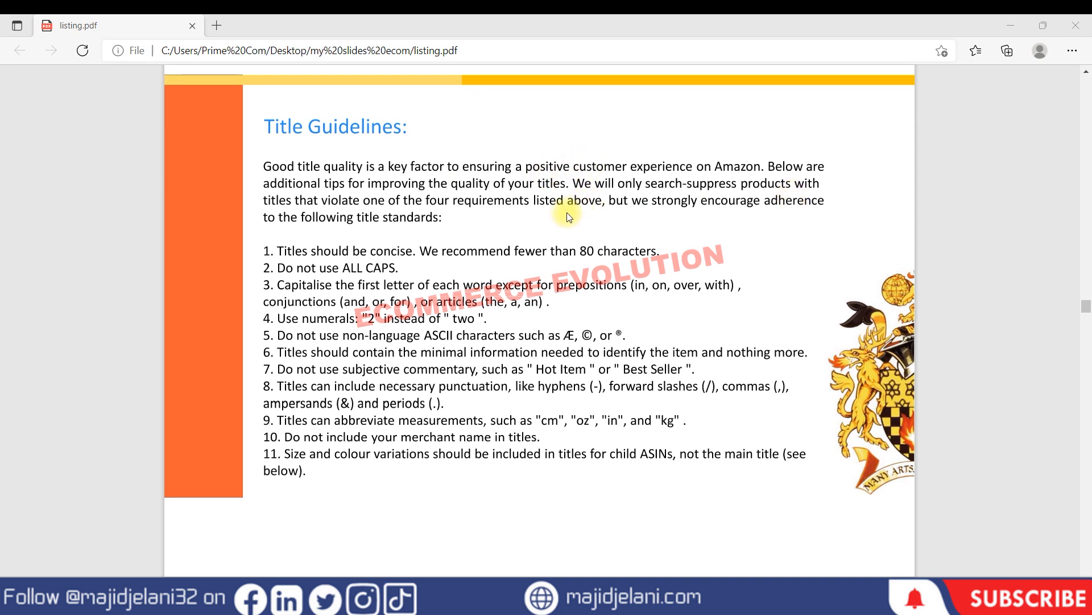
mouse_move(757, 205)
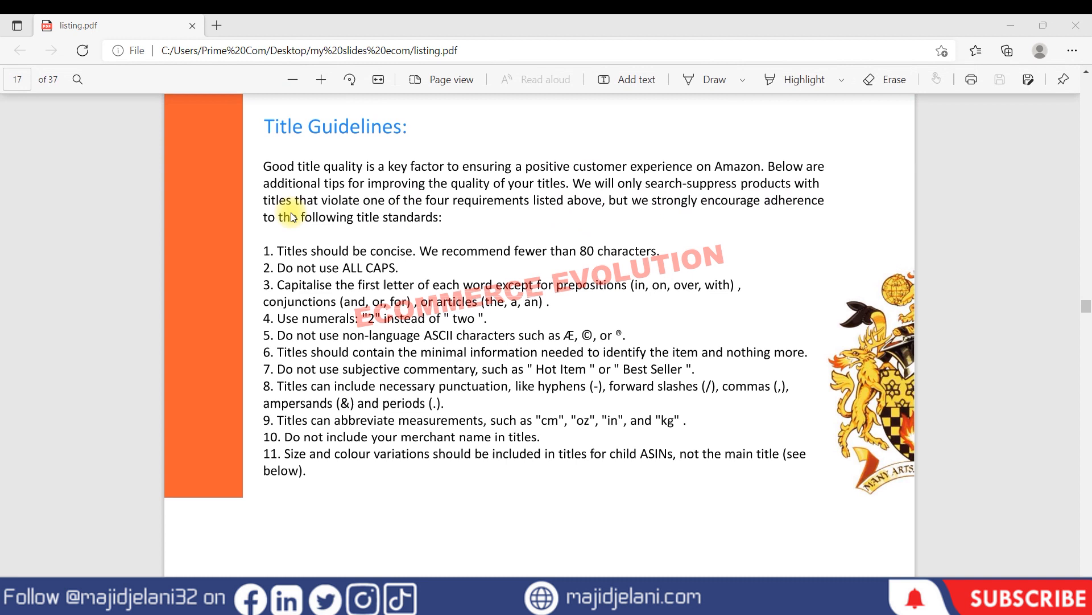
mouse_move(524, 218)
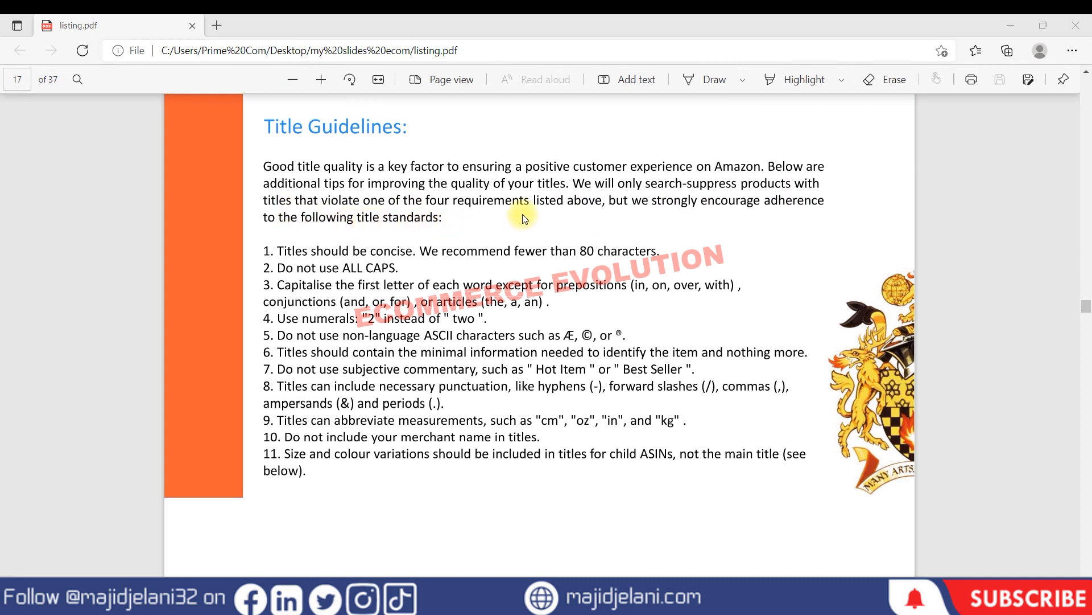
mouse_move(429, 185)
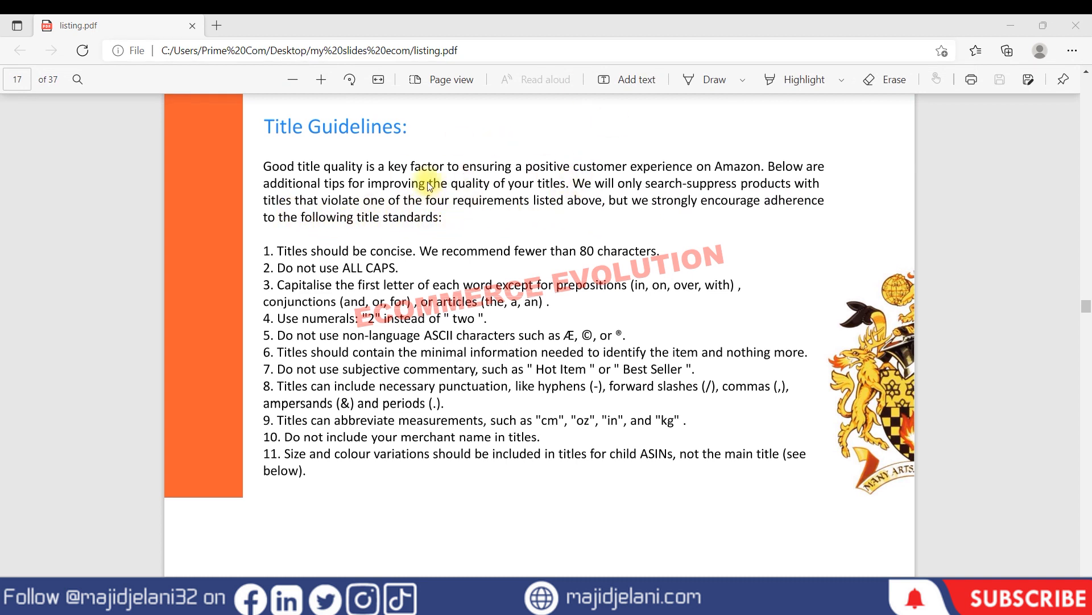
mouse_move(446, 209)
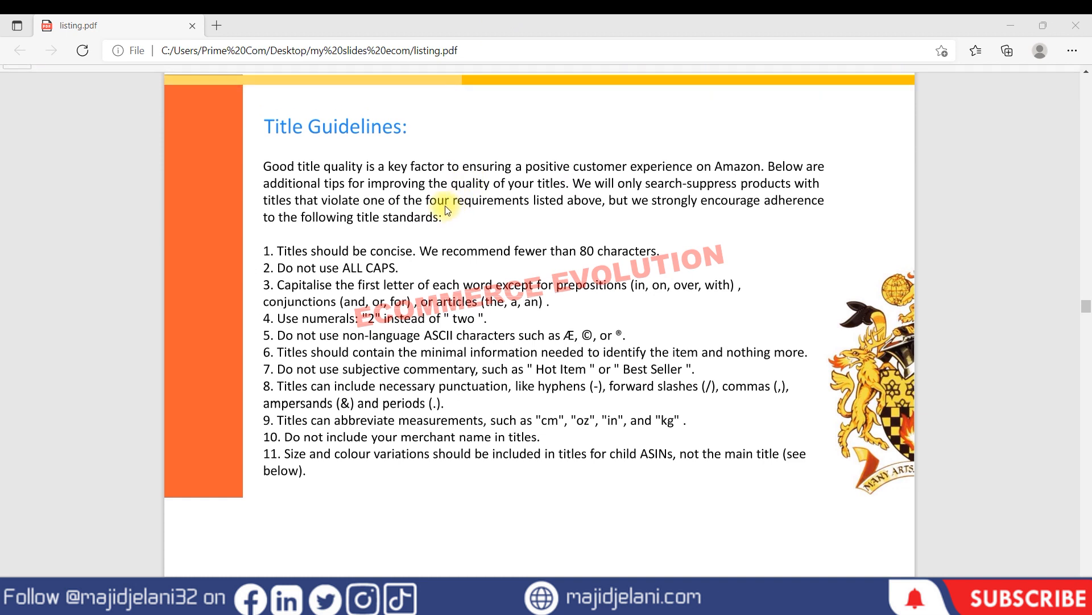
mouse_move(315, 261)
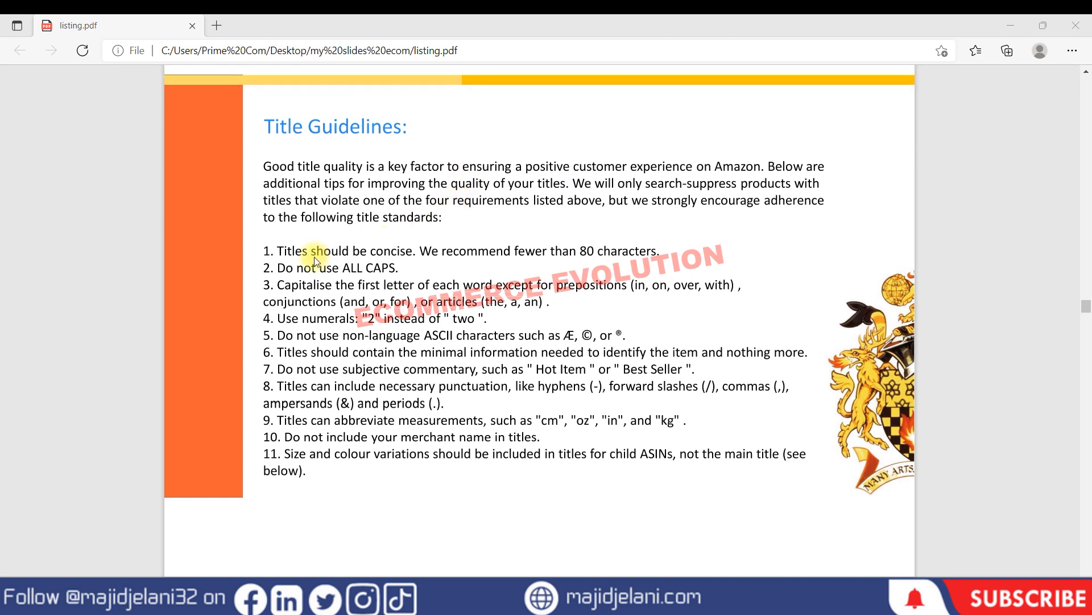
mouse_move(250, 267)
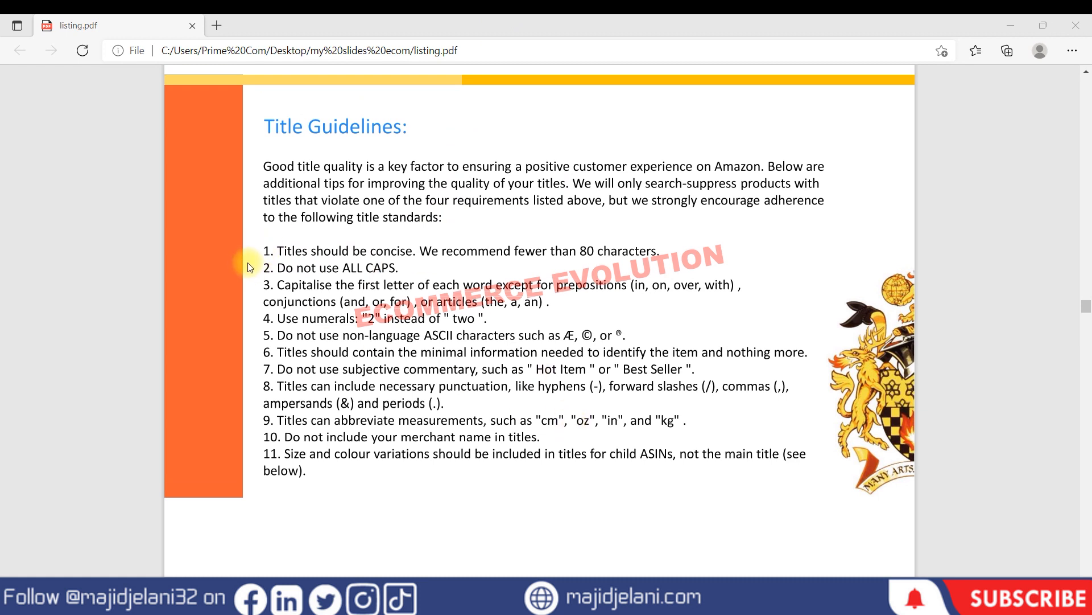
mouse_move(268, 278)
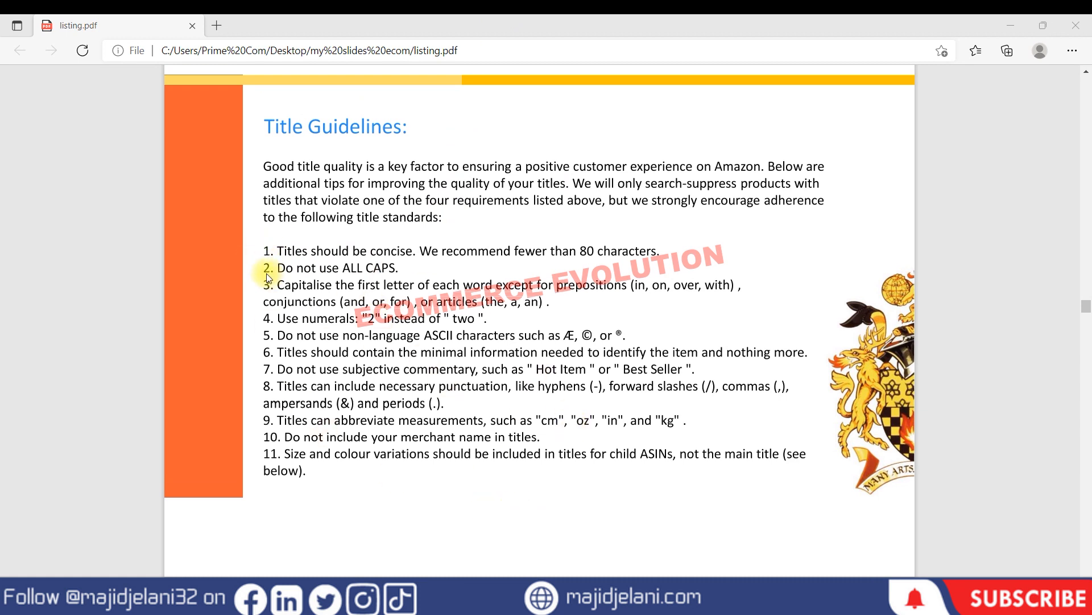
mouse_move(452, 385)
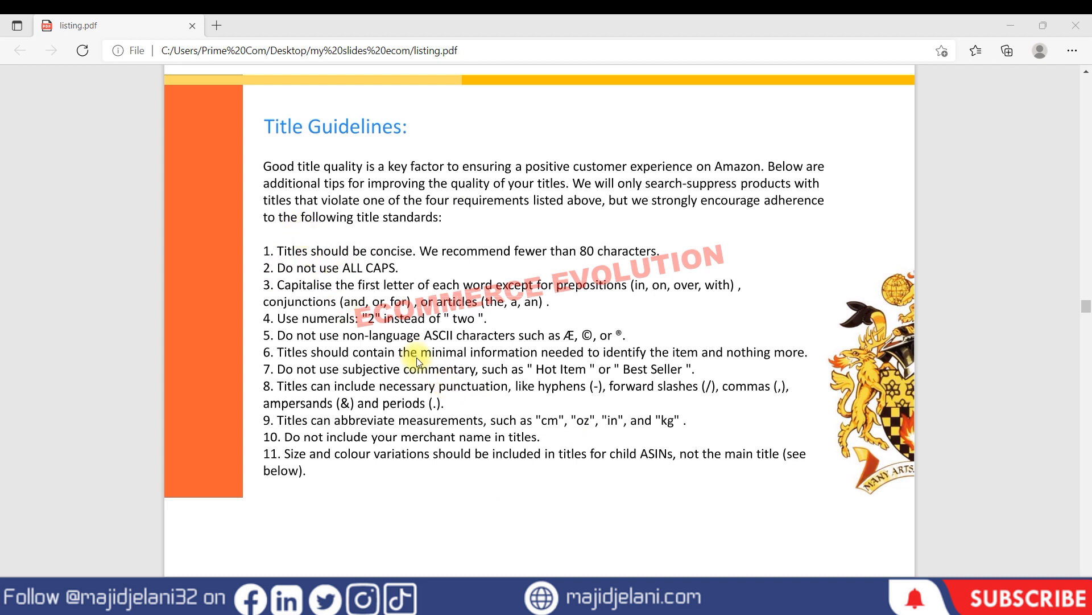
mouse_move(335, 267)
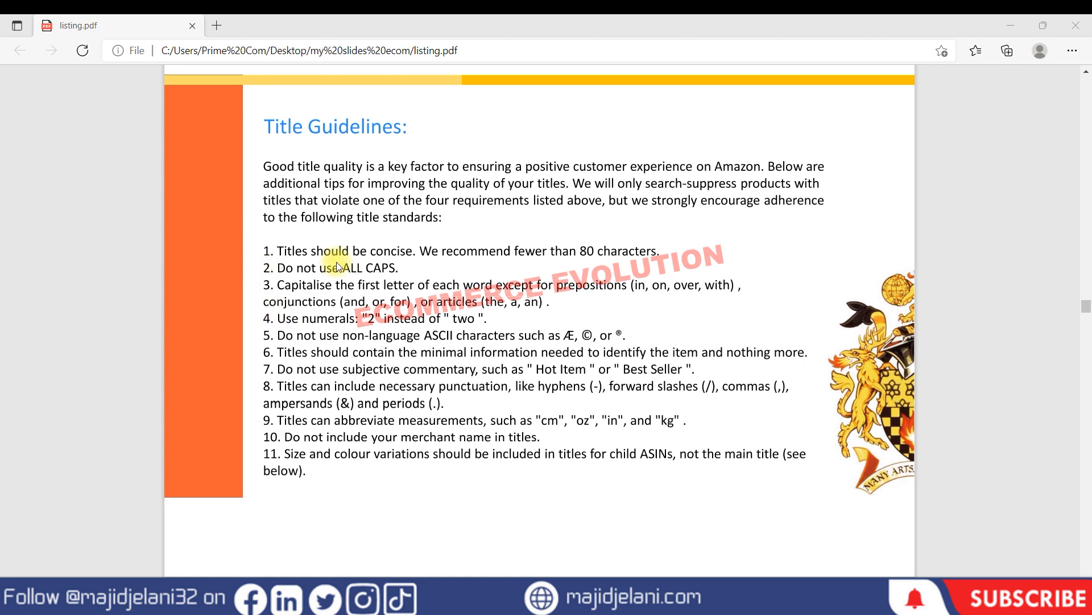
mouse_move(494, 252)
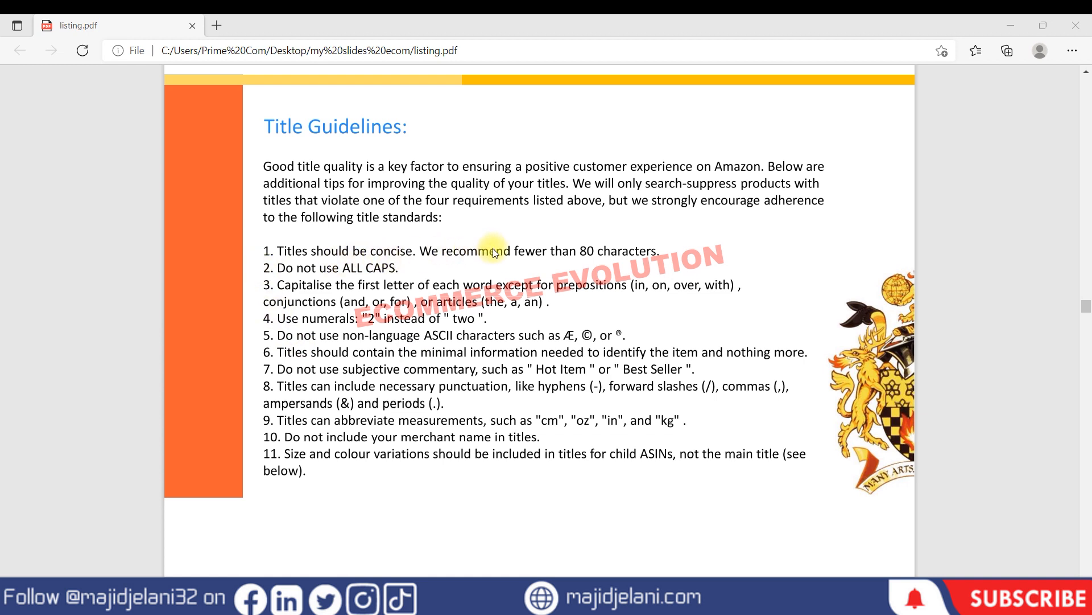
mouse_move(661, 261)
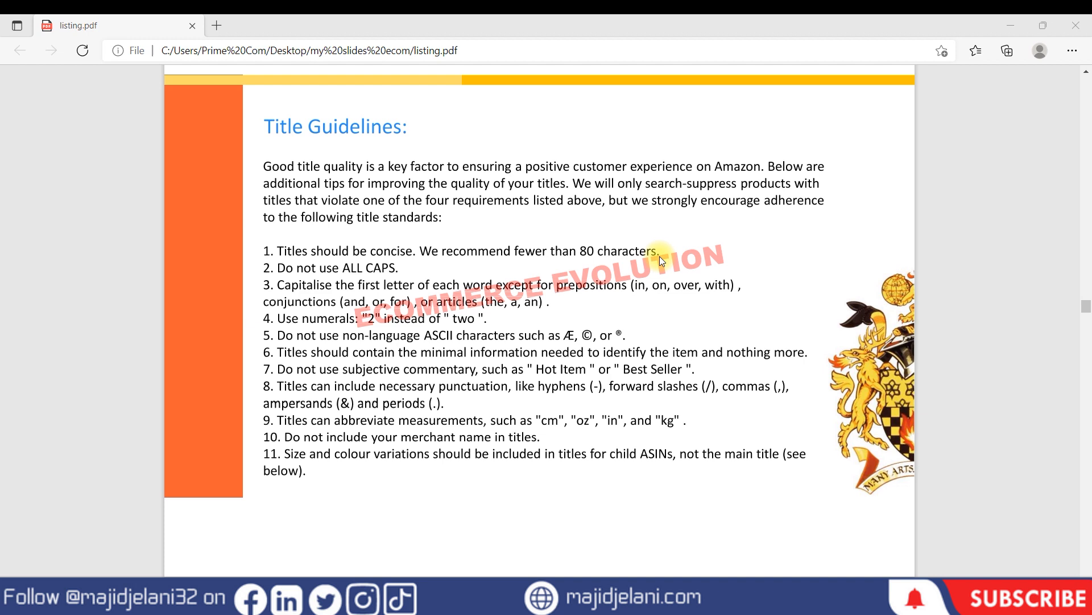
mouse_move(501, 253)
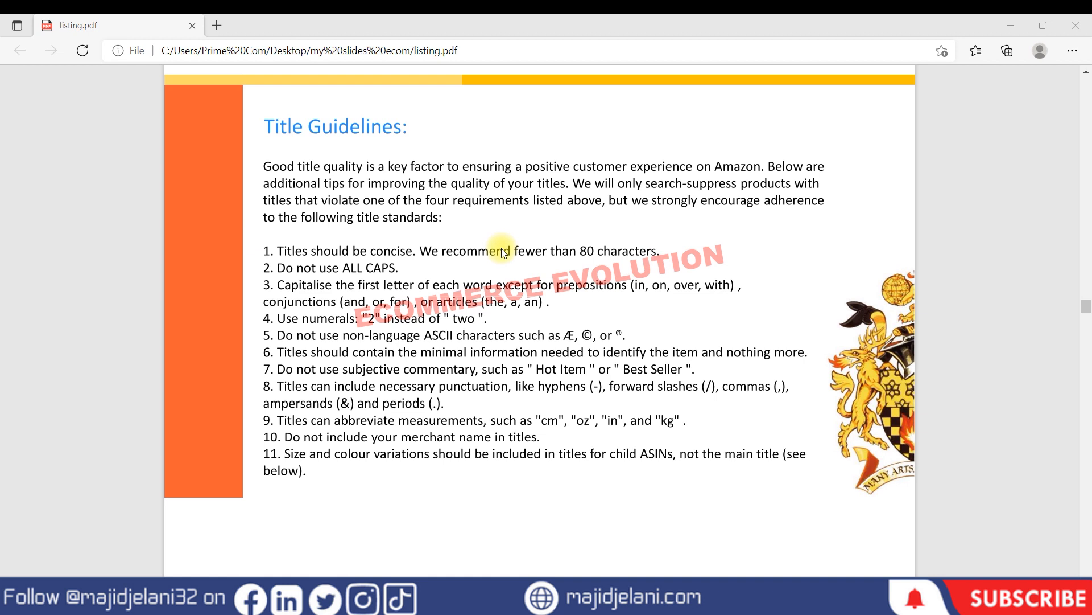
mouse_move(263, 242)
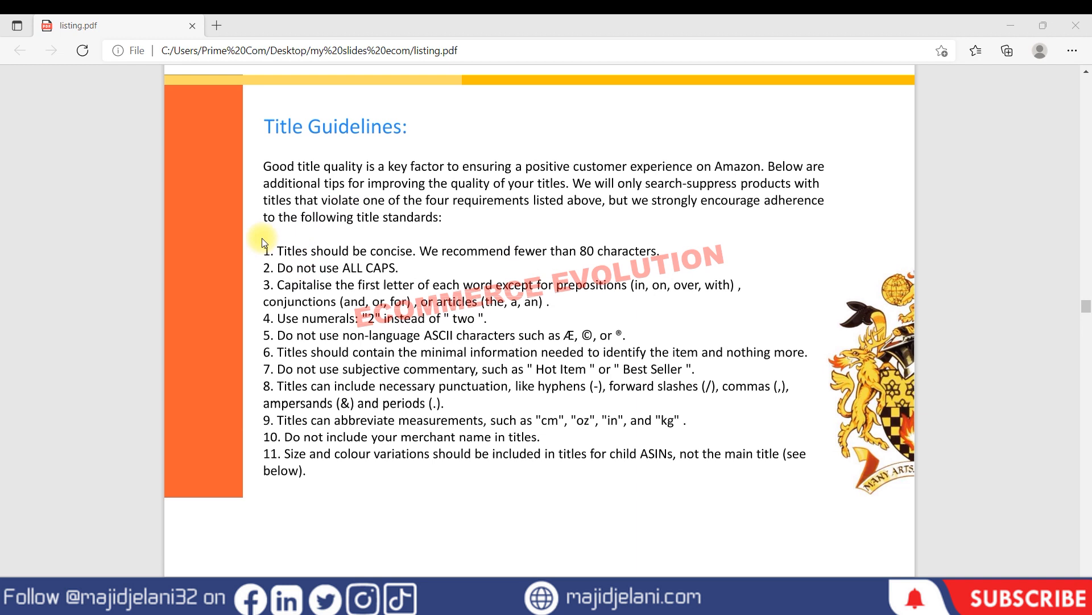
mouse_move(282, 260)
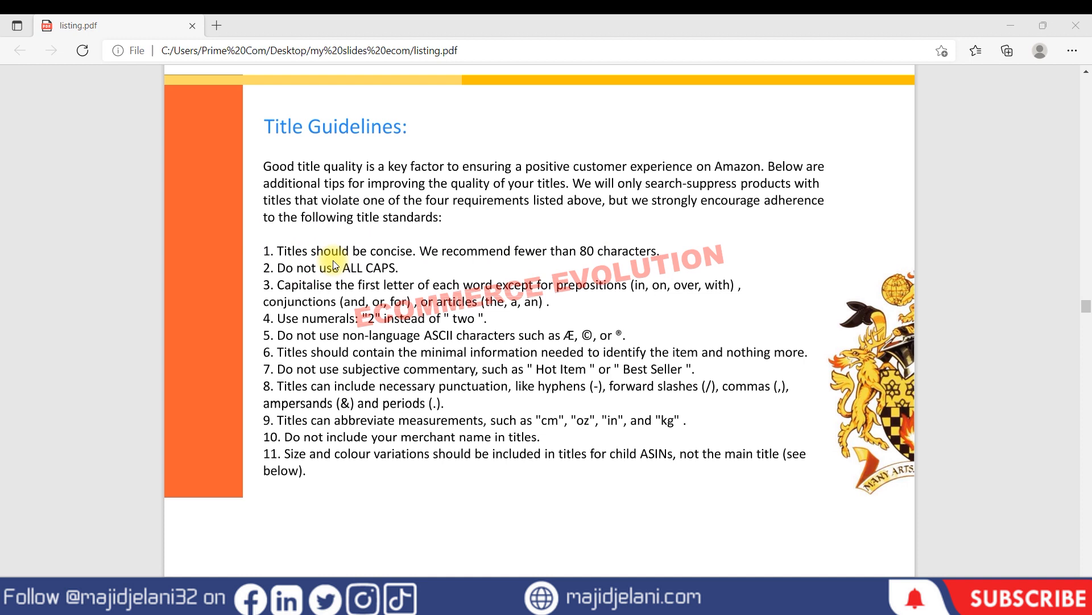
mouse_move(276, 268)
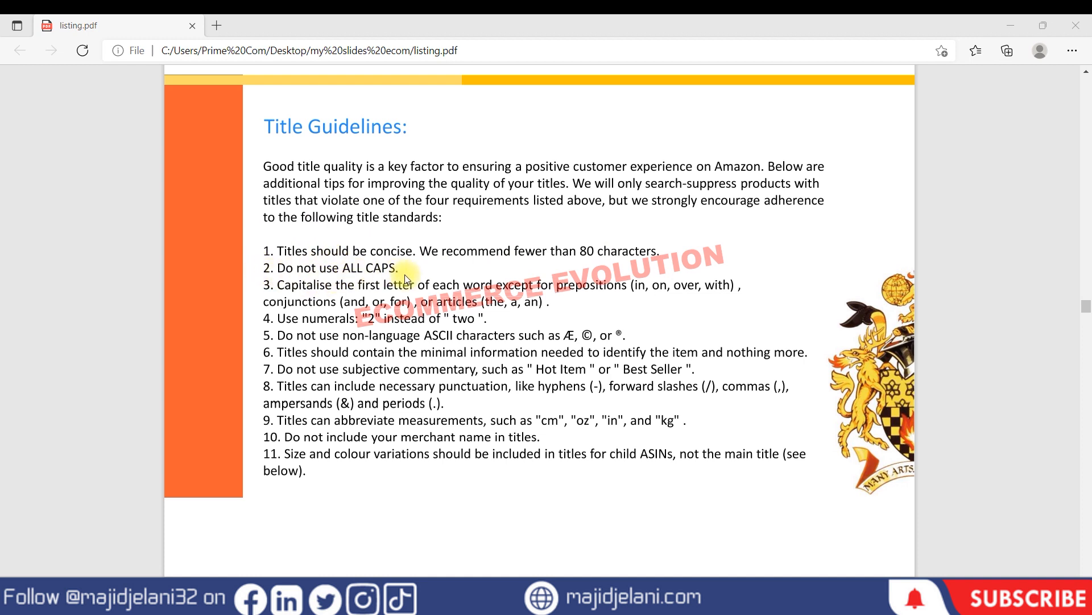
mouse_move(341, 270)
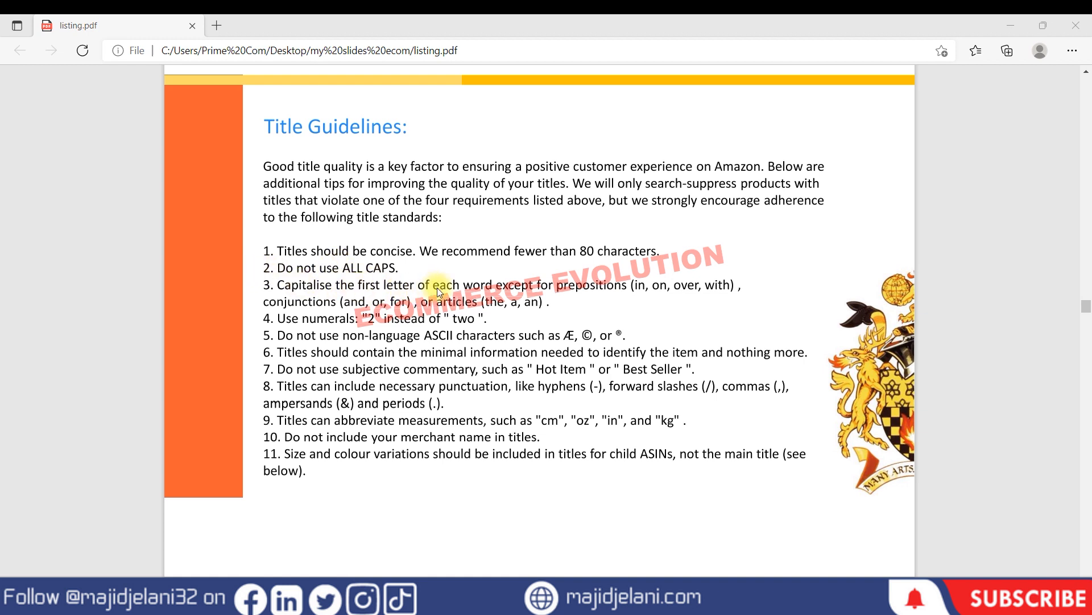
mouse_move(530, 285)
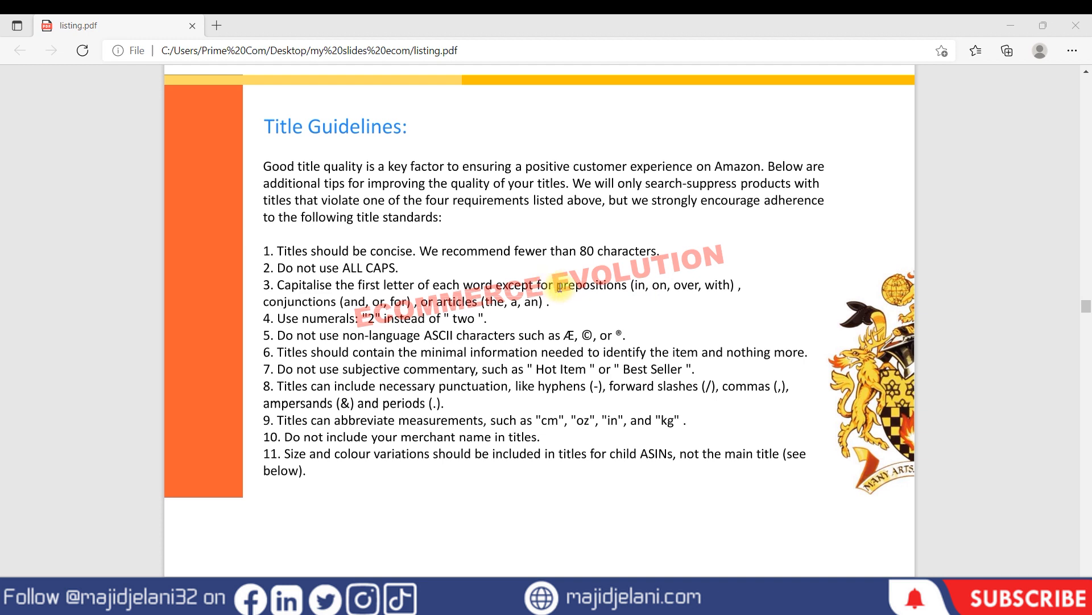
mouse_move(625, 287)
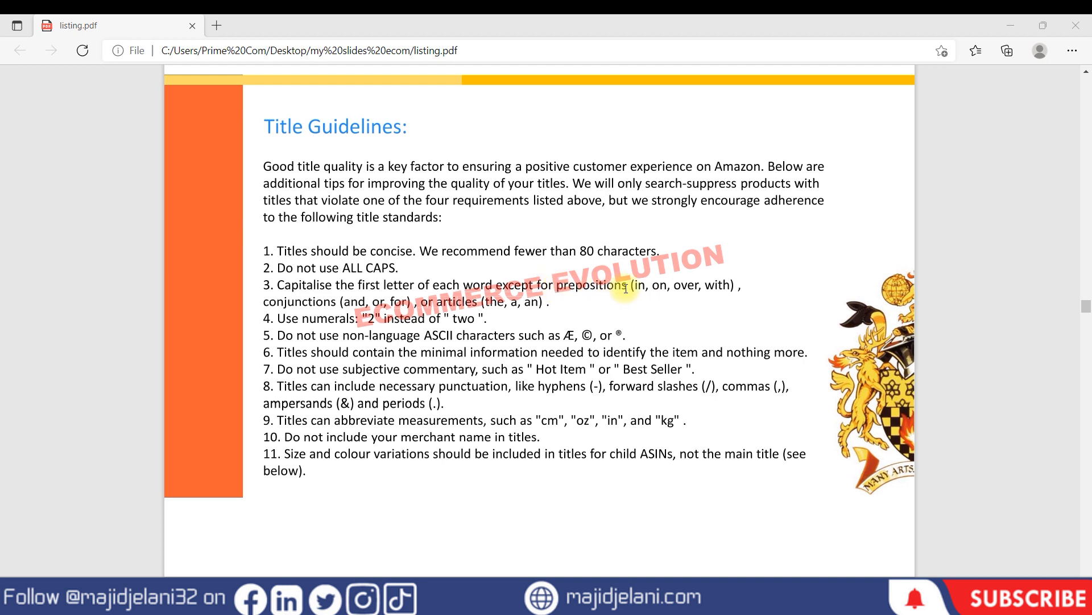
mouse_move(654, 291)
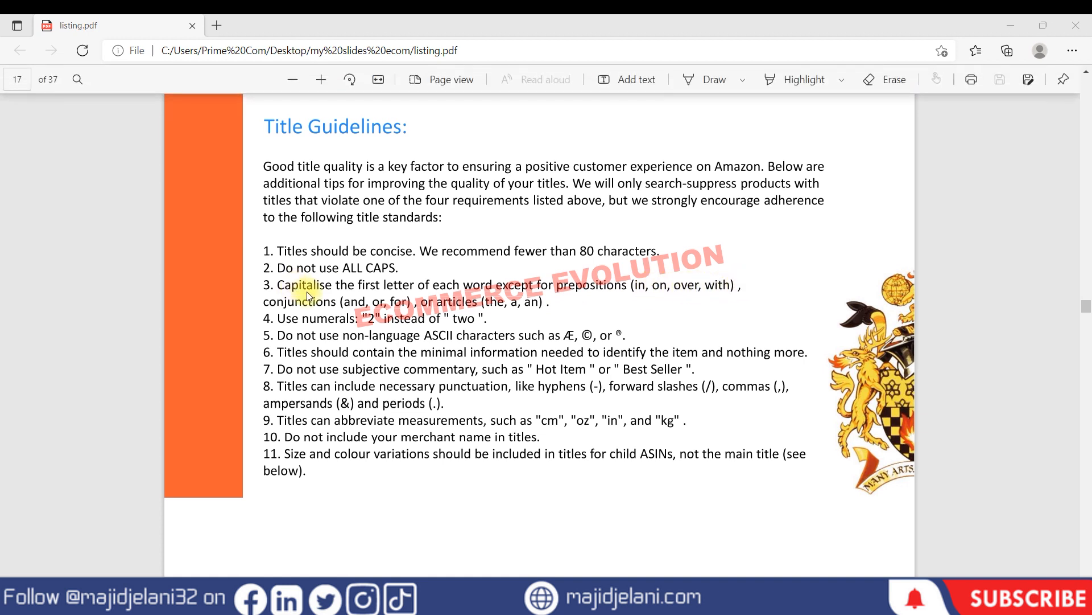
mouse_move(390, 306)
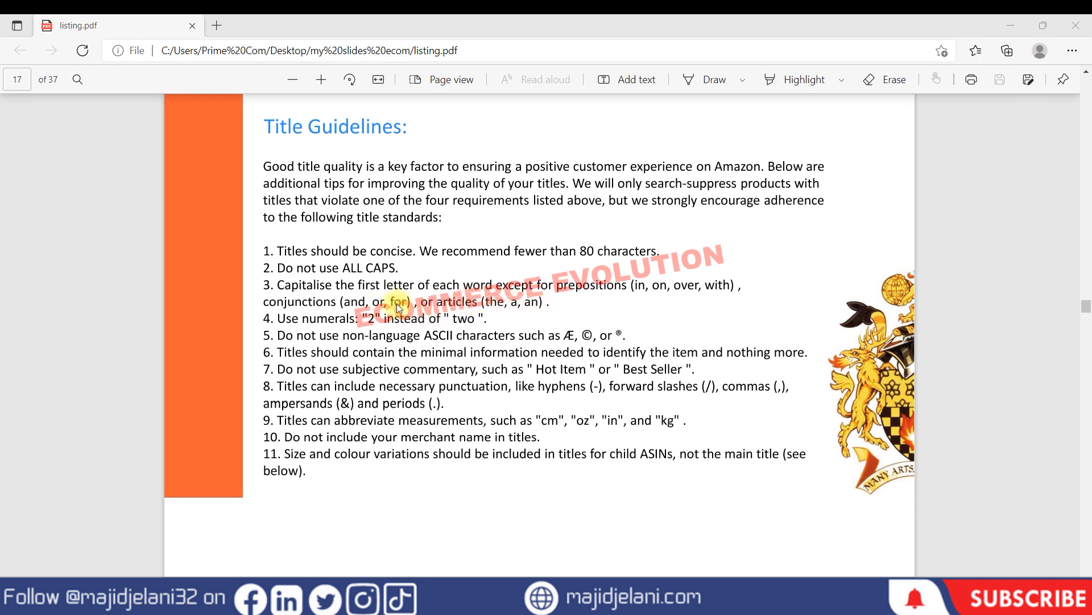
mouse_move(481, 310)
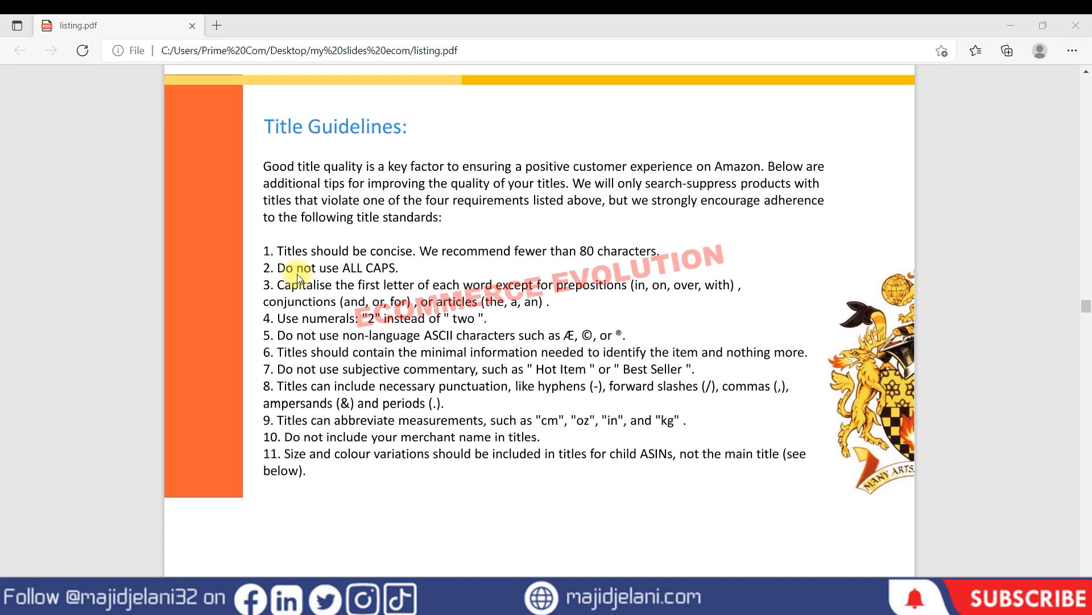
mouse_move(361, 336)
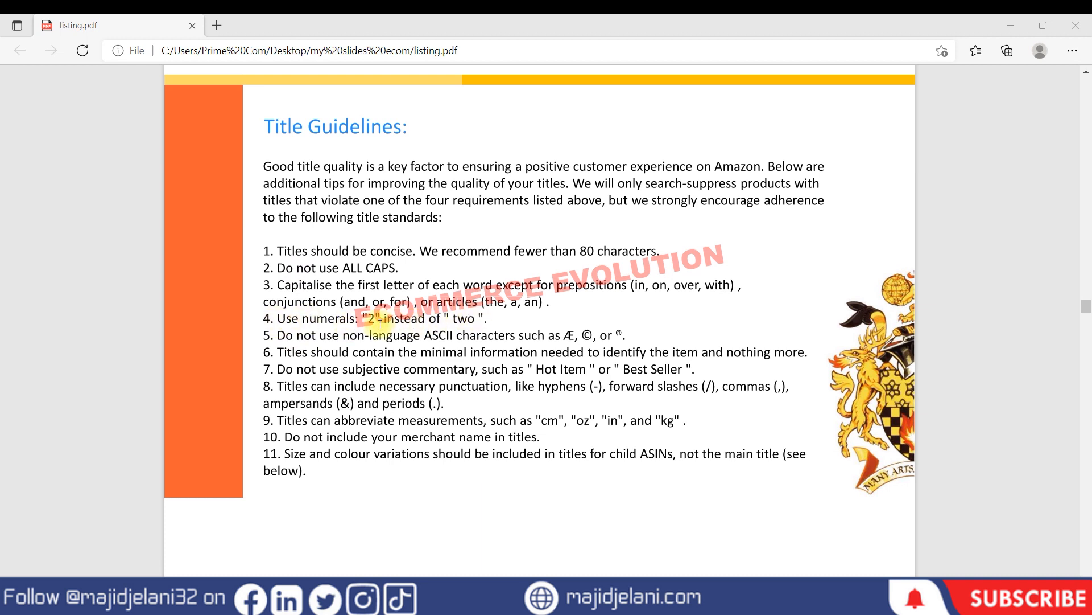
mouse_move(493, 321)
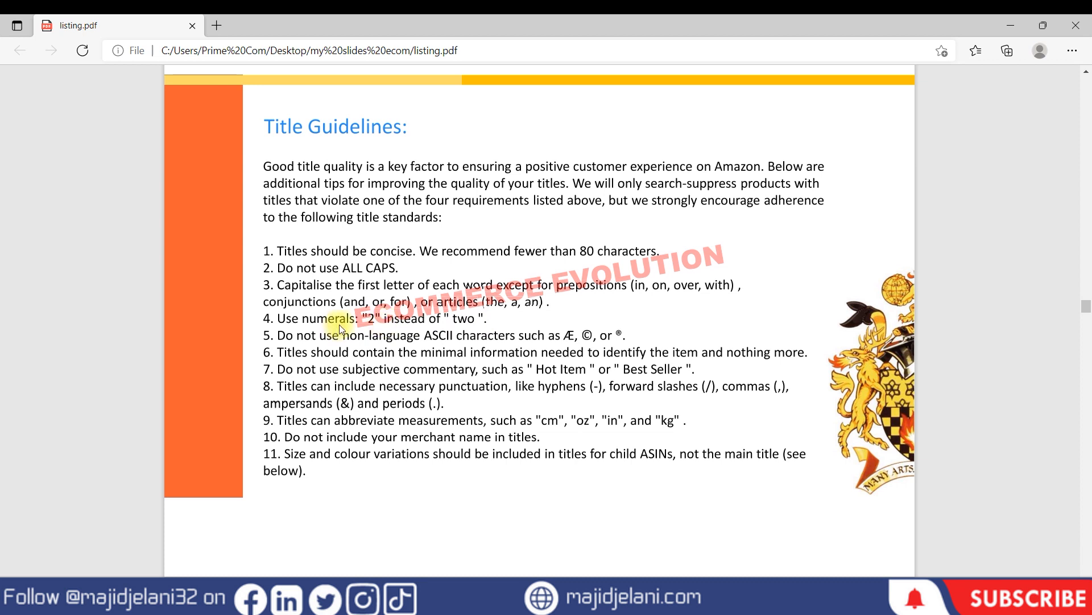
mouse_move(279, 342)
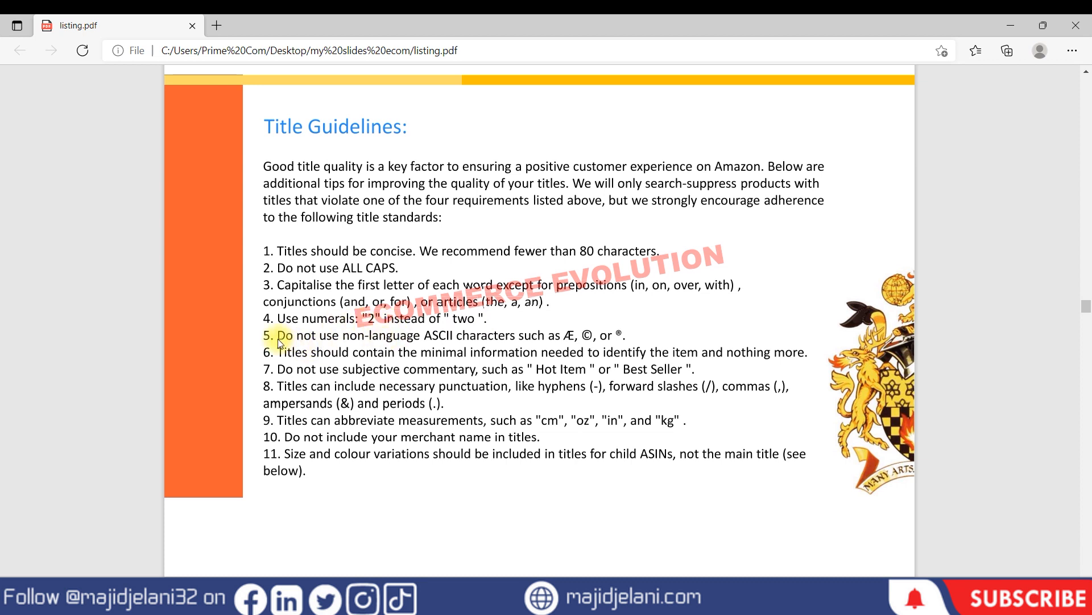
double_click(436, 335)
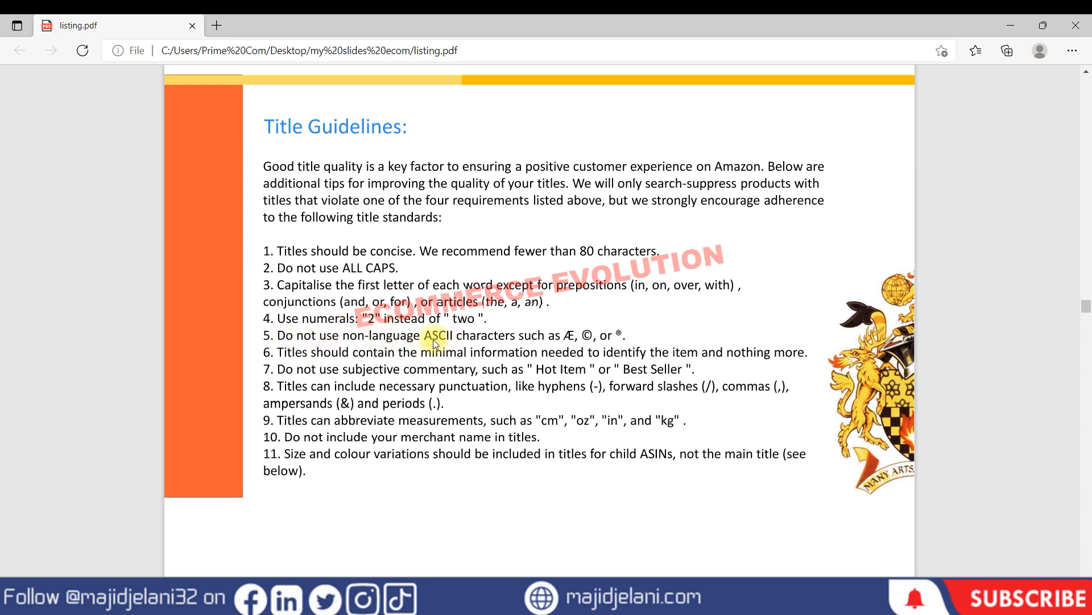
mouse_move(500, 341)
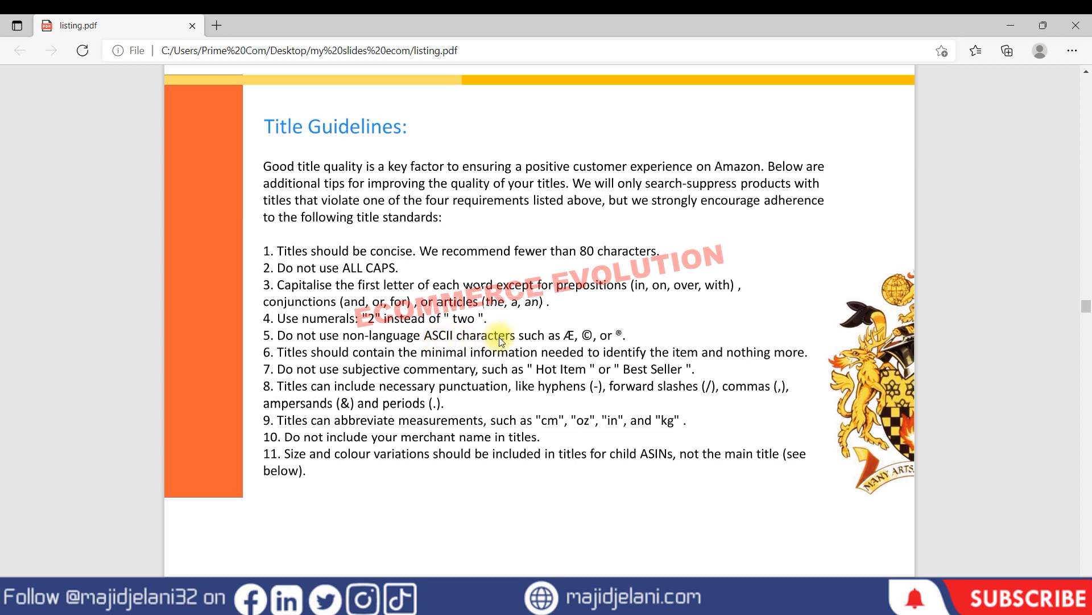
mouse_move(564, 338)
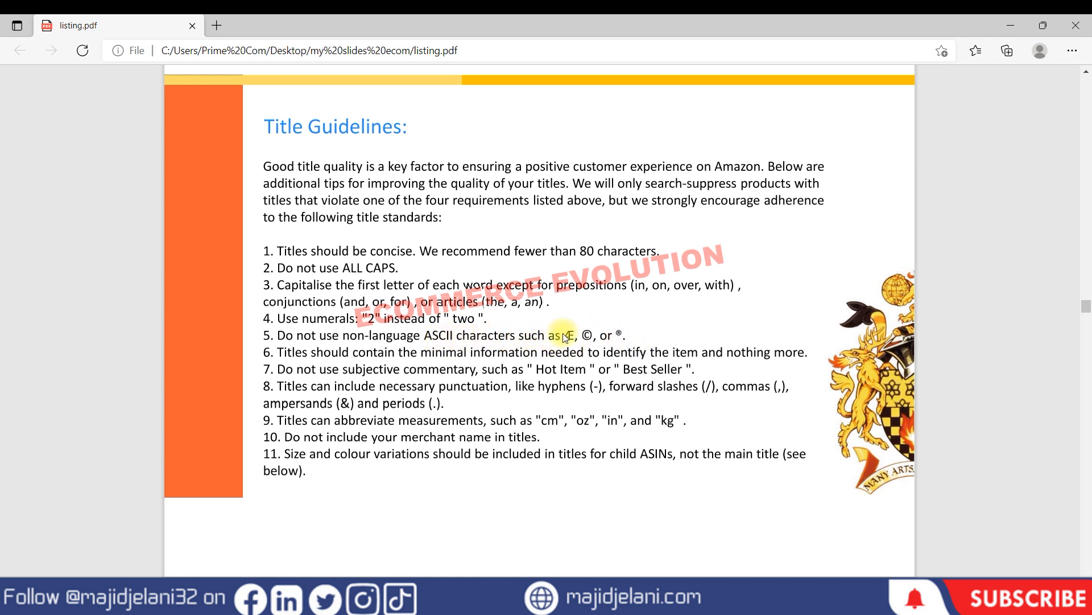
mouse_move(646, 350)
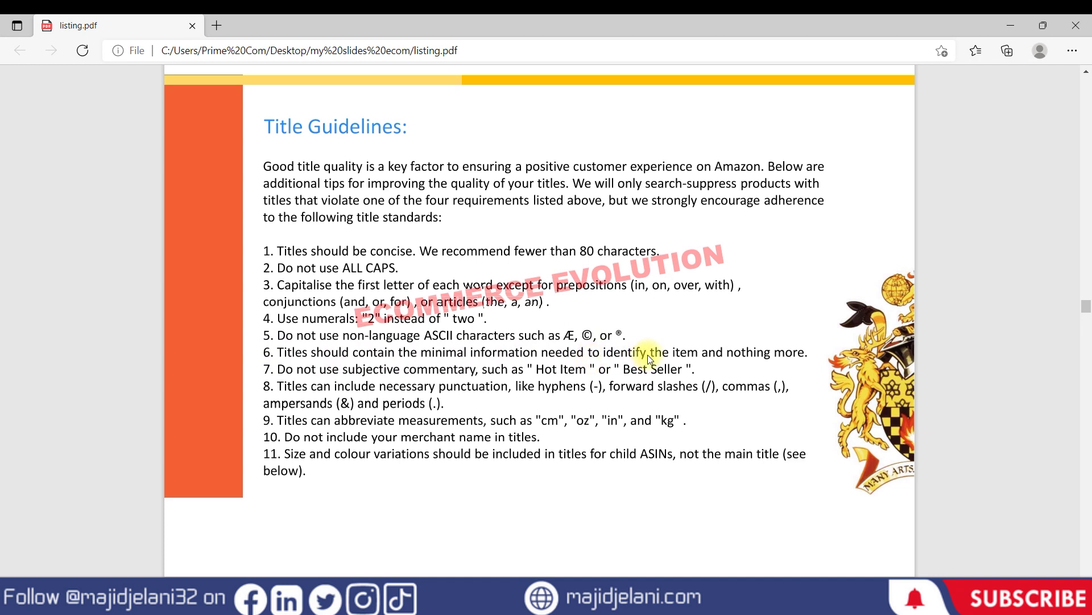
mouse_move(817, 350)
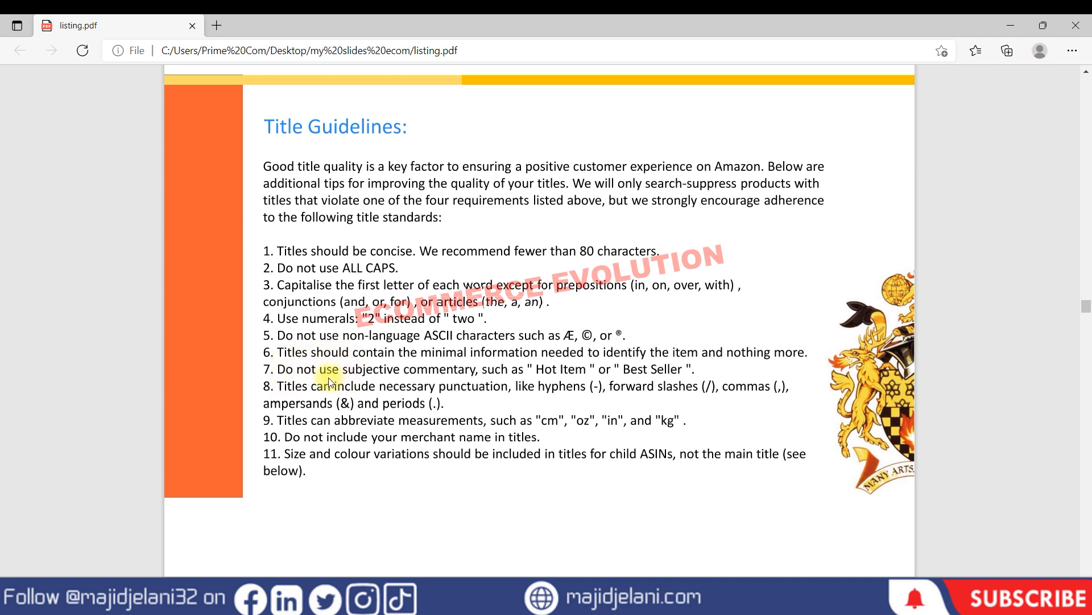
mouse_move(557, 376)
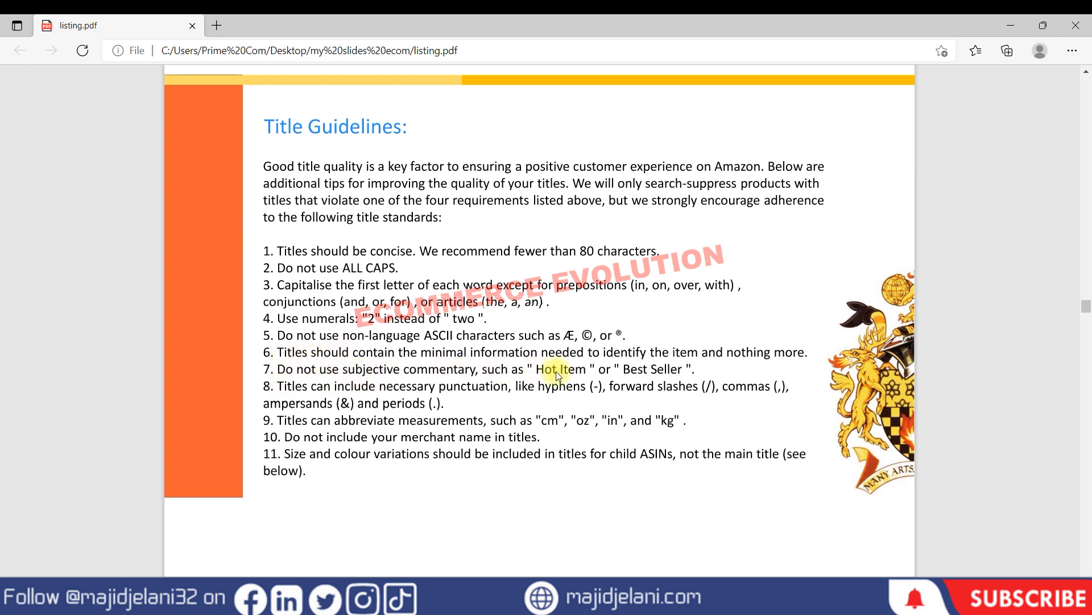
mouse_move(649, 371)
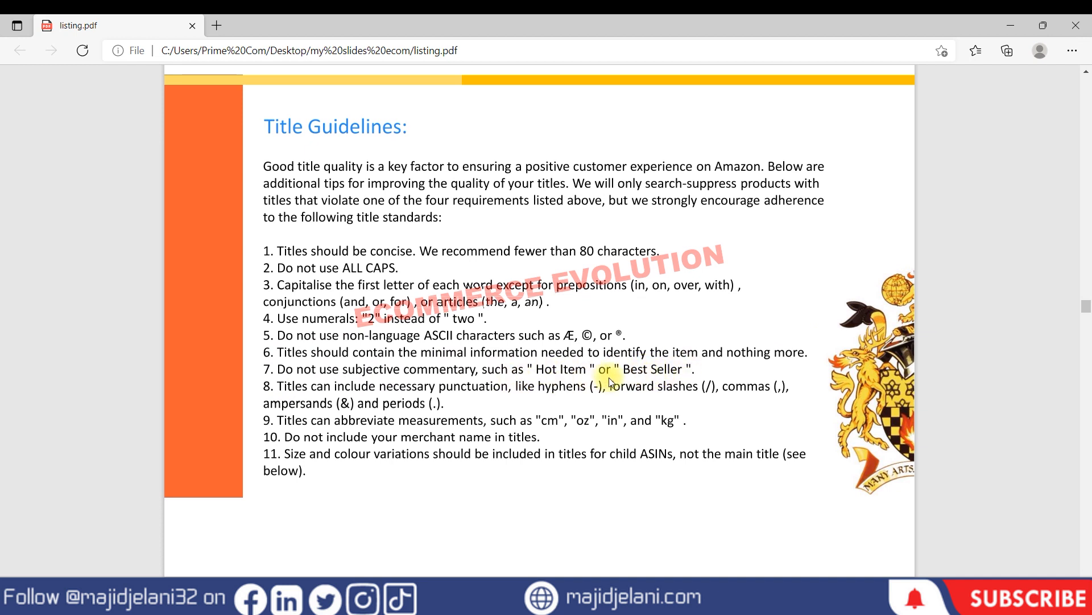
mouse_move(322, 370)
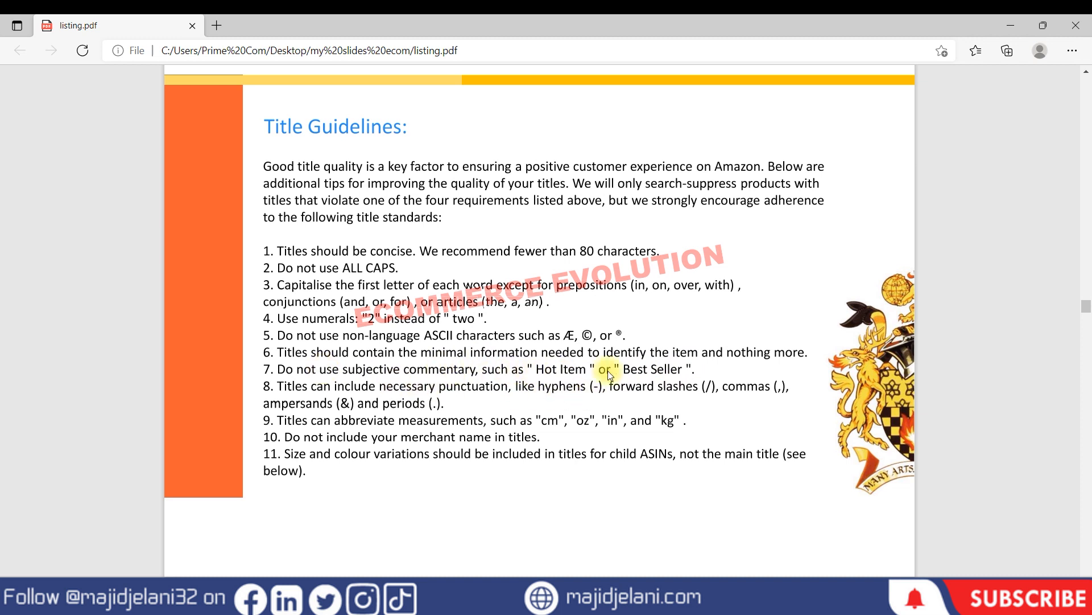
mouse_move(327, 397)
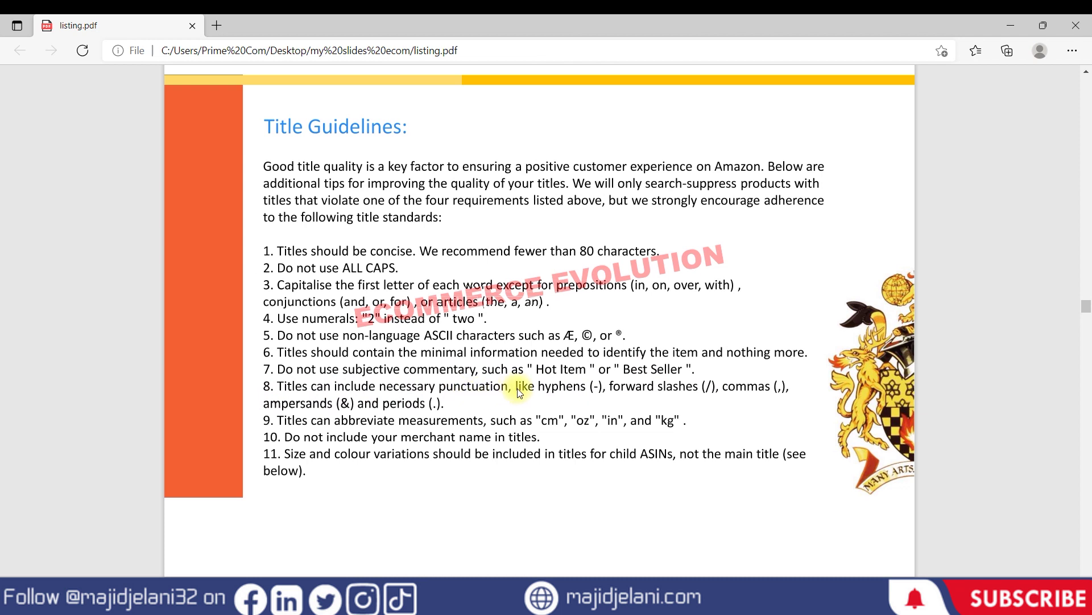
mouse_move(702, 391)
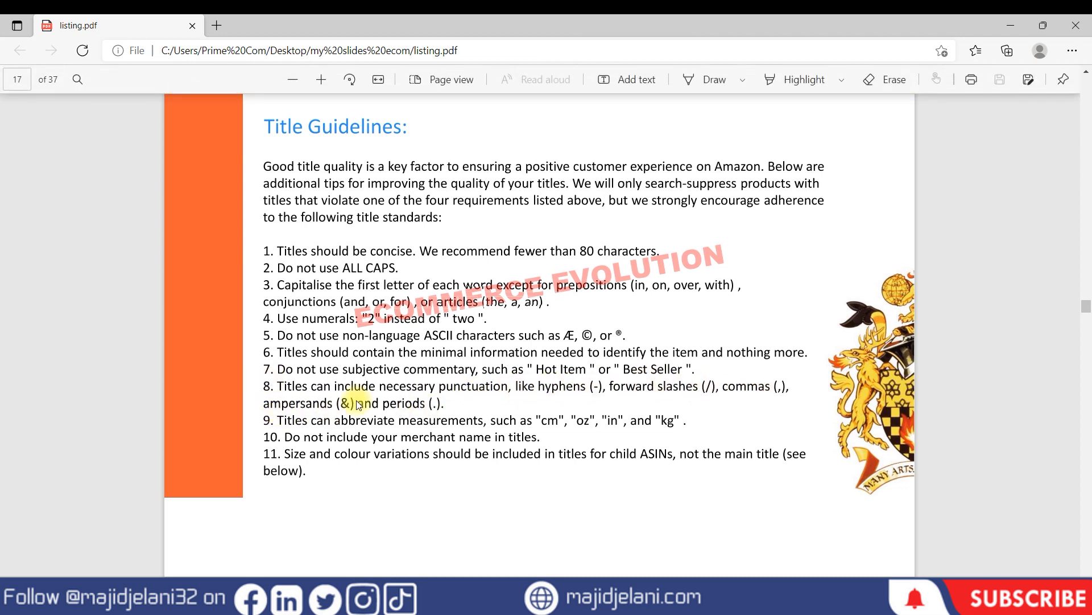
mouse_move(751, 373)
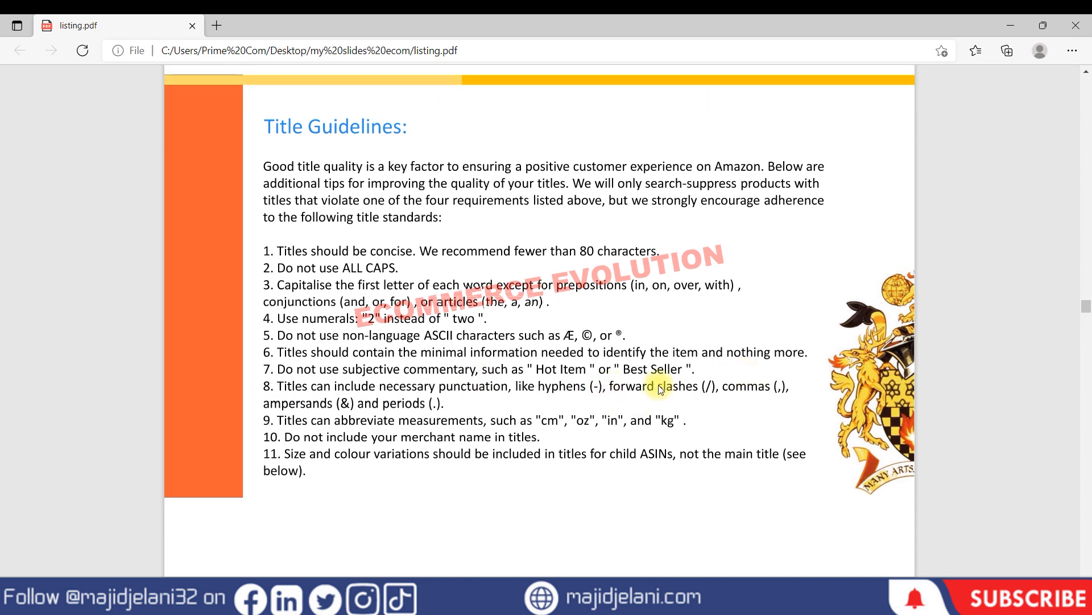
mouse_move(705, 389)
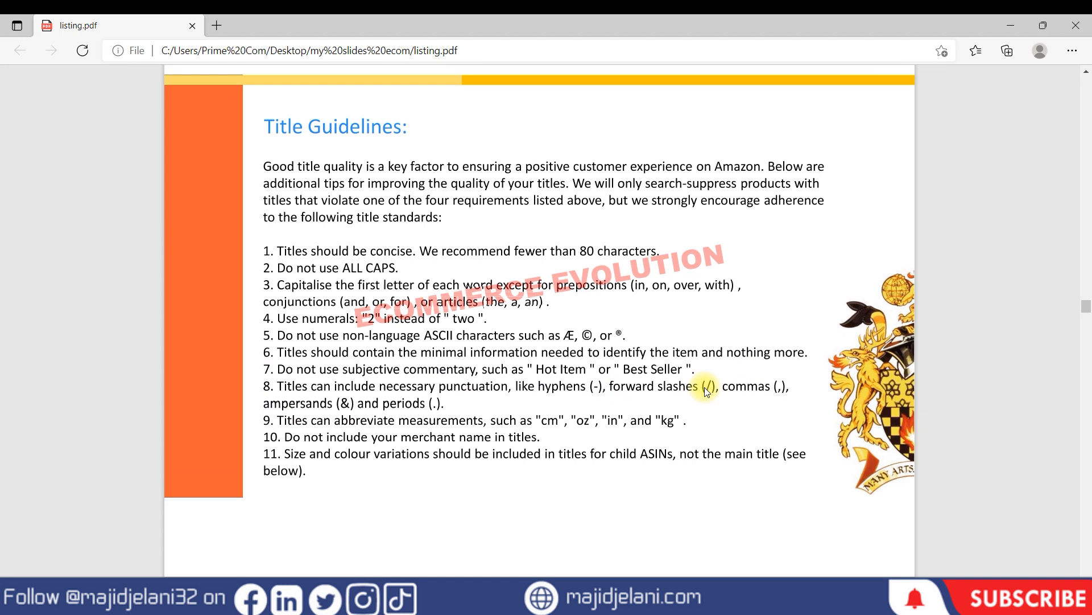
mouse_move(325, 425)
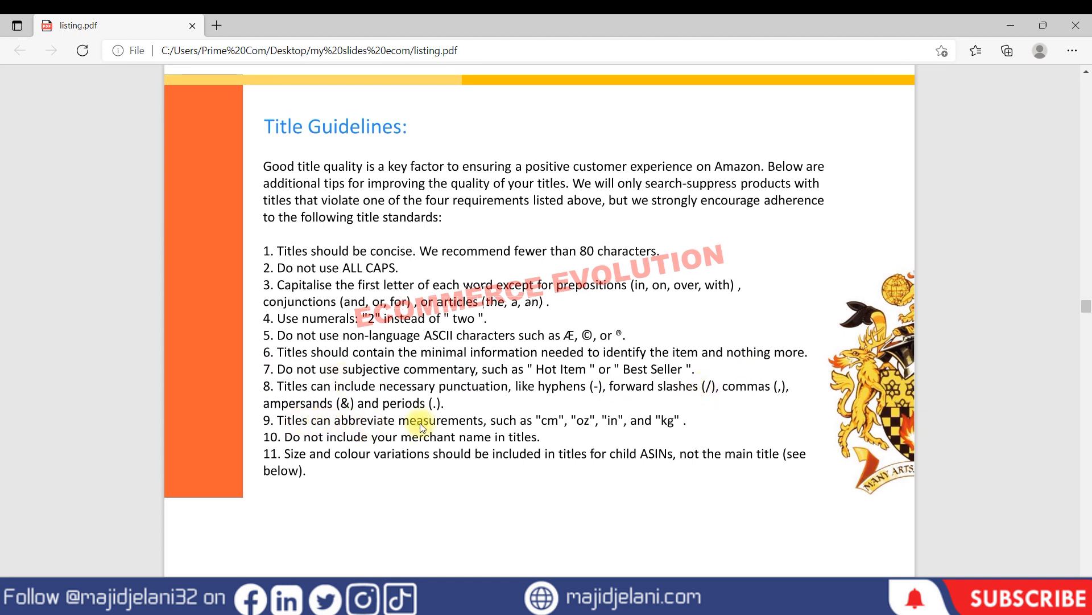
mouse_move(530, 428)
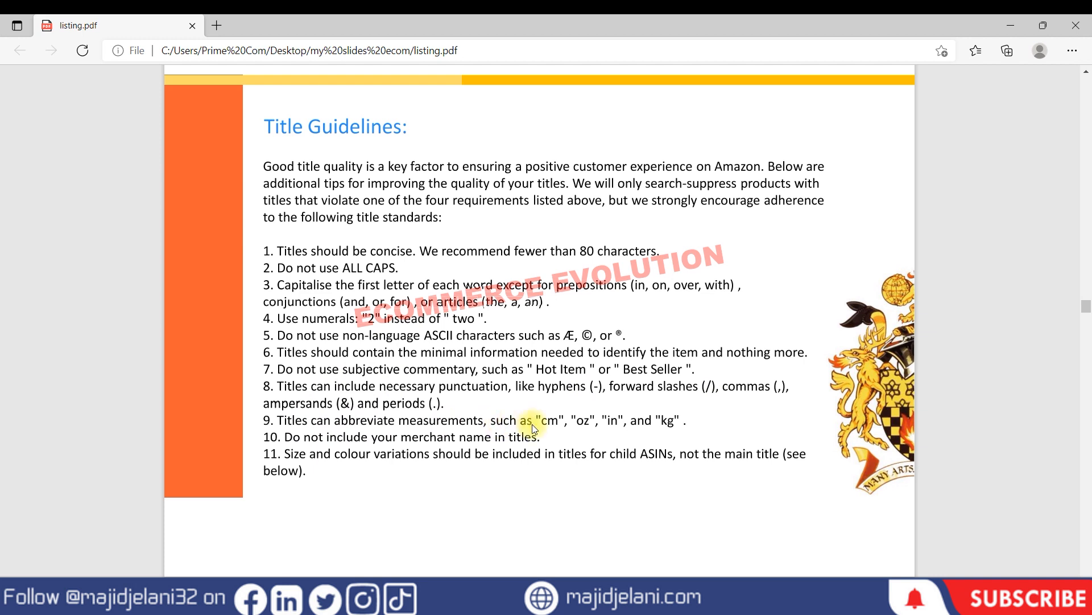
mouse_move(625, 429)
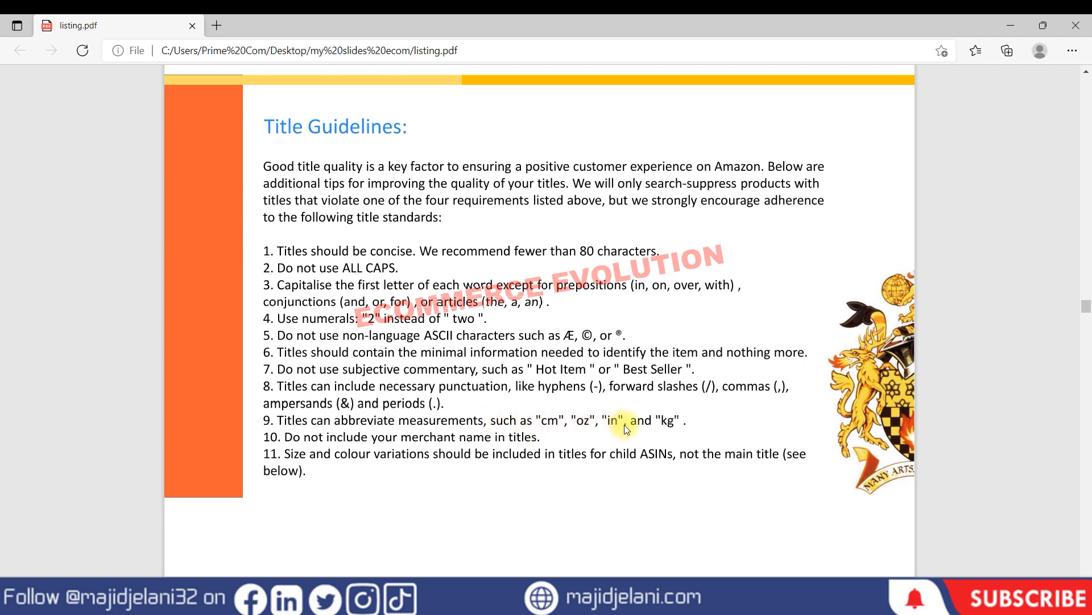
mouse_move(671, 416)
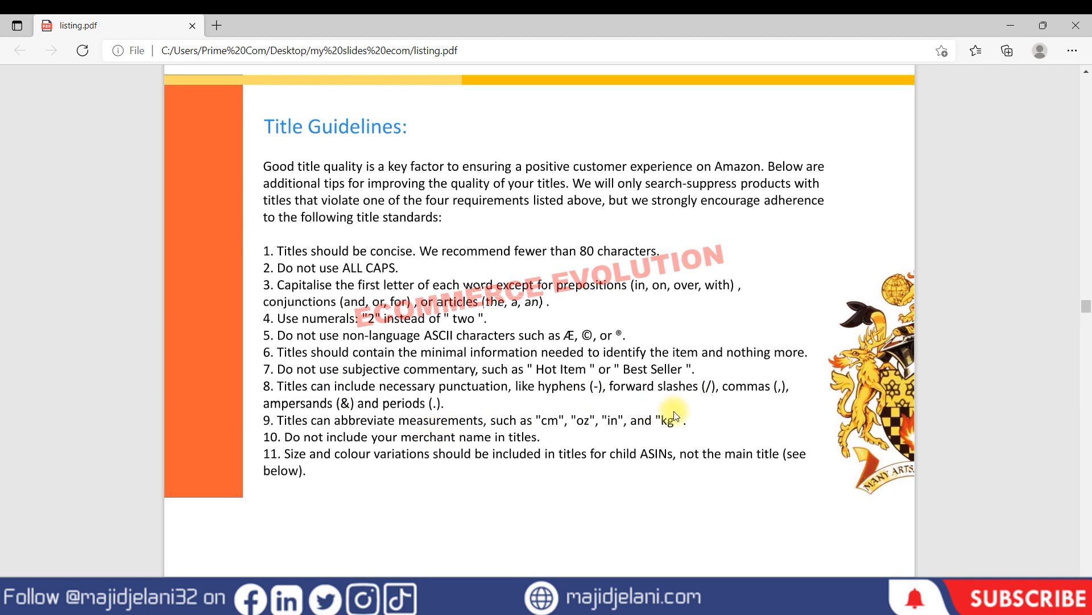
mouse_move(307, 458)
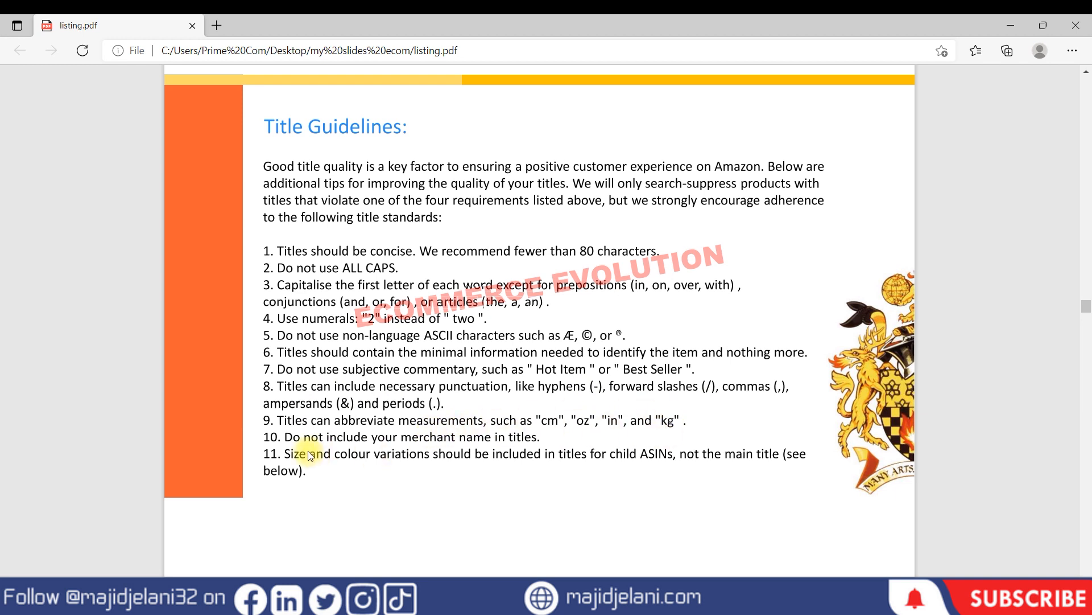
mouse_move(421, 422)
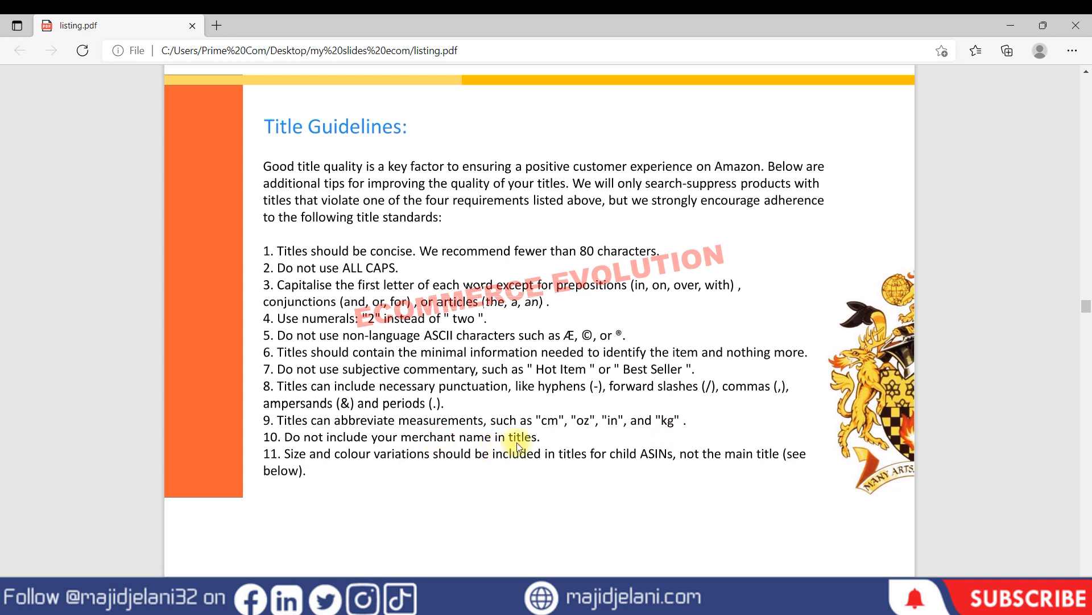
mouse_move(284, 456)
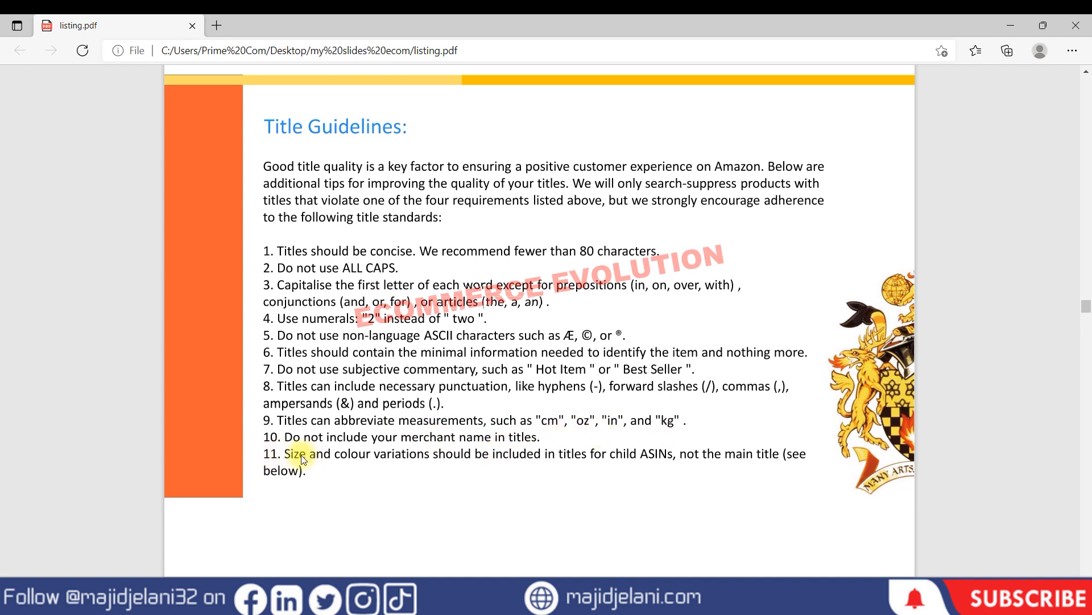
mouse_move(504, 458)
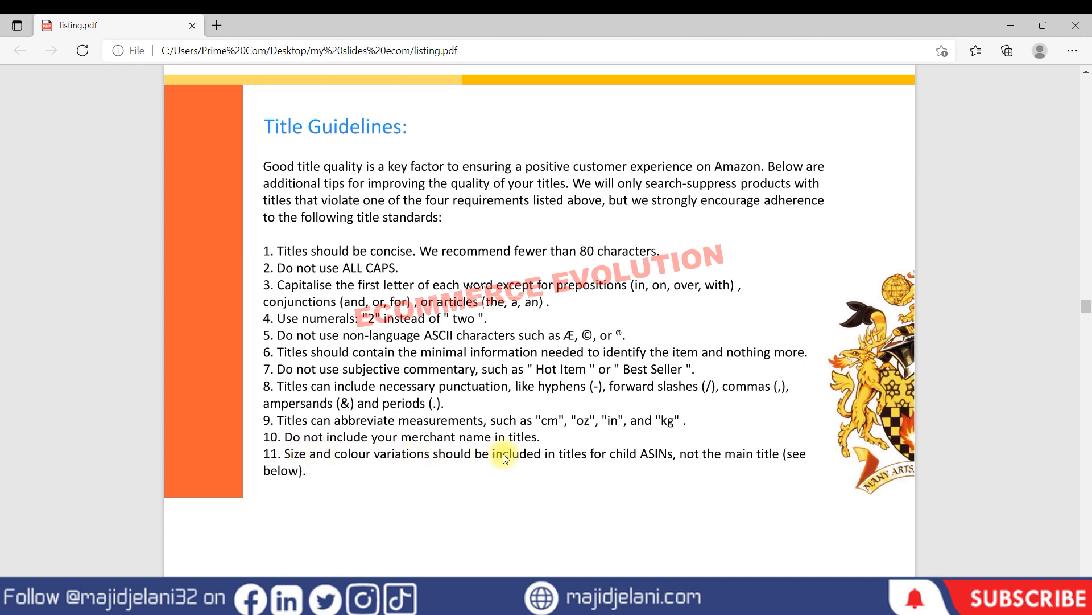
mouse_move(608, 462)
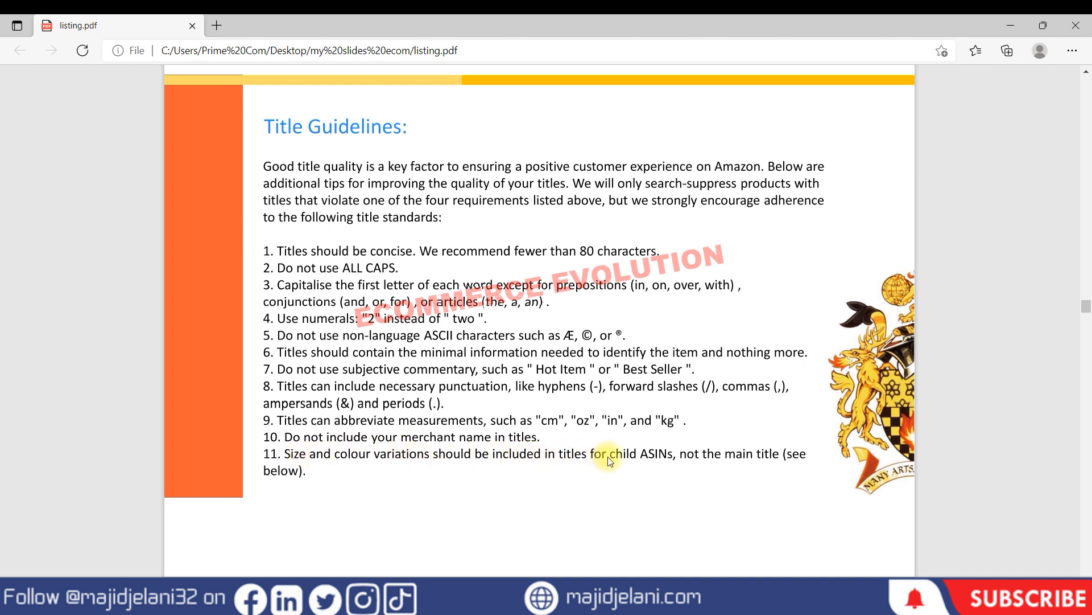
mouse_move(568, 463)
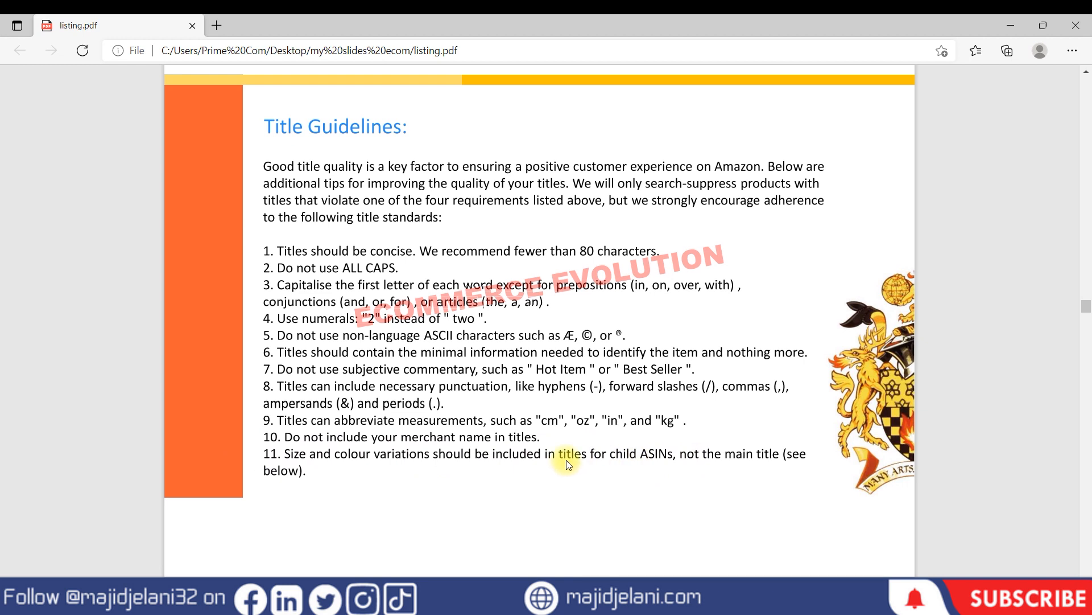
mouse_move(583, 407)
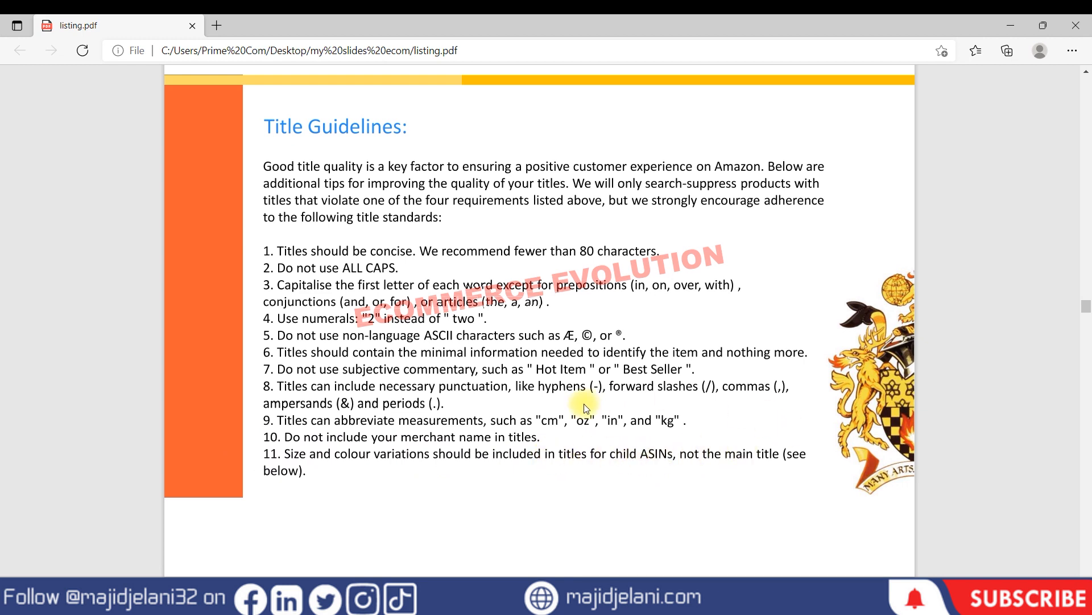
mouse_move(673, 454)
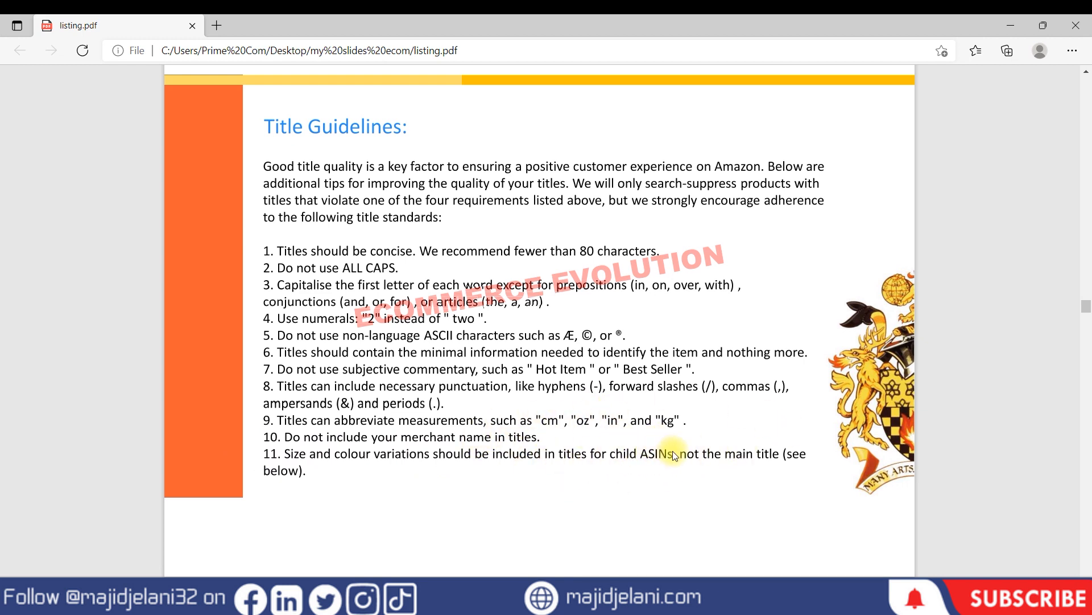
mouse_move(312, 459)
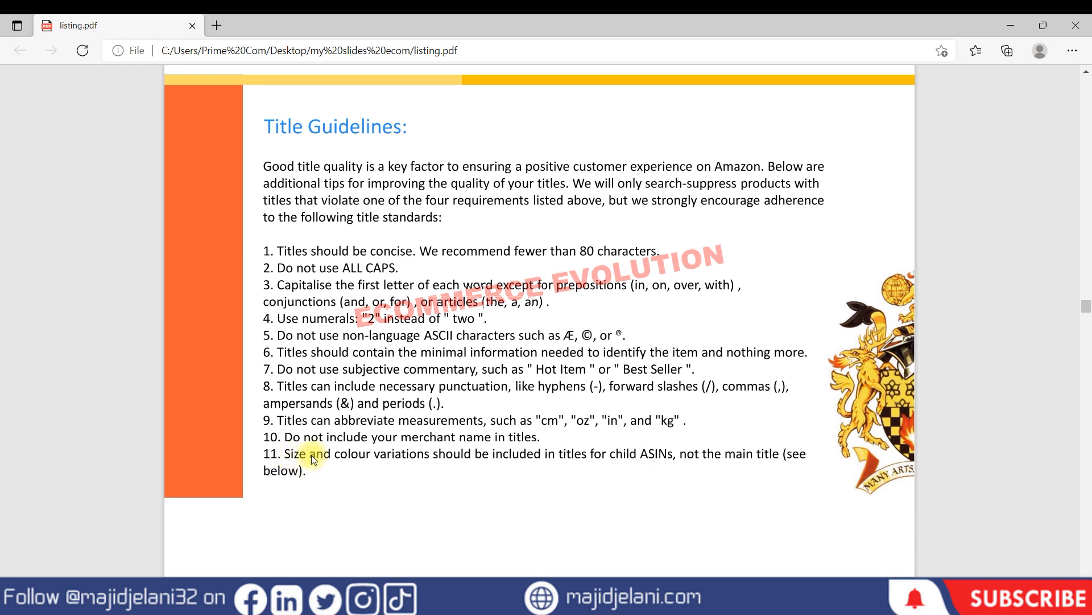
mouse_move(423, 465)
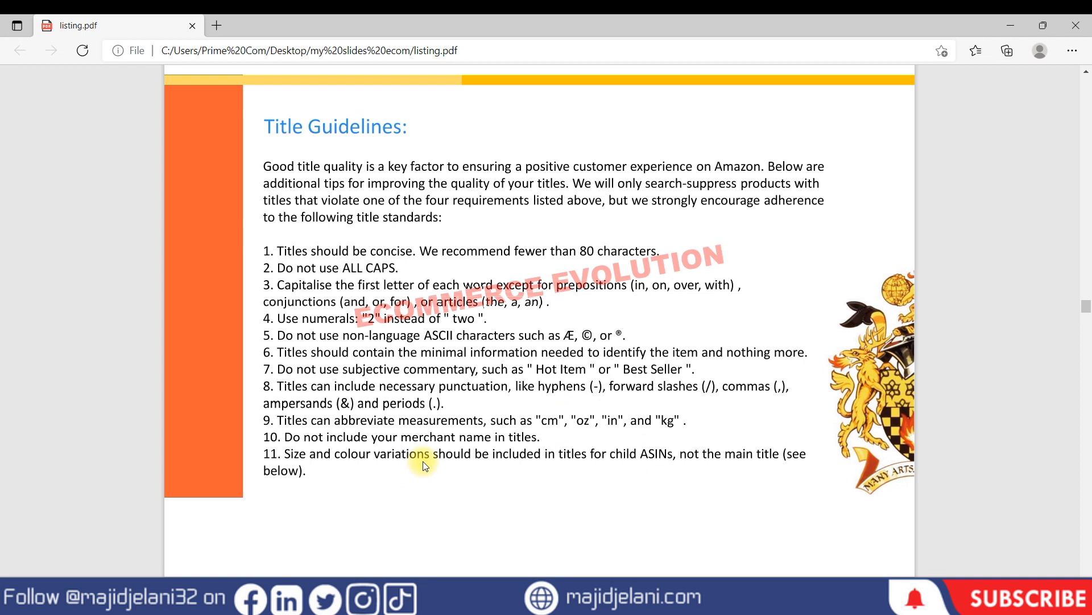
mouse_move(497, 452)
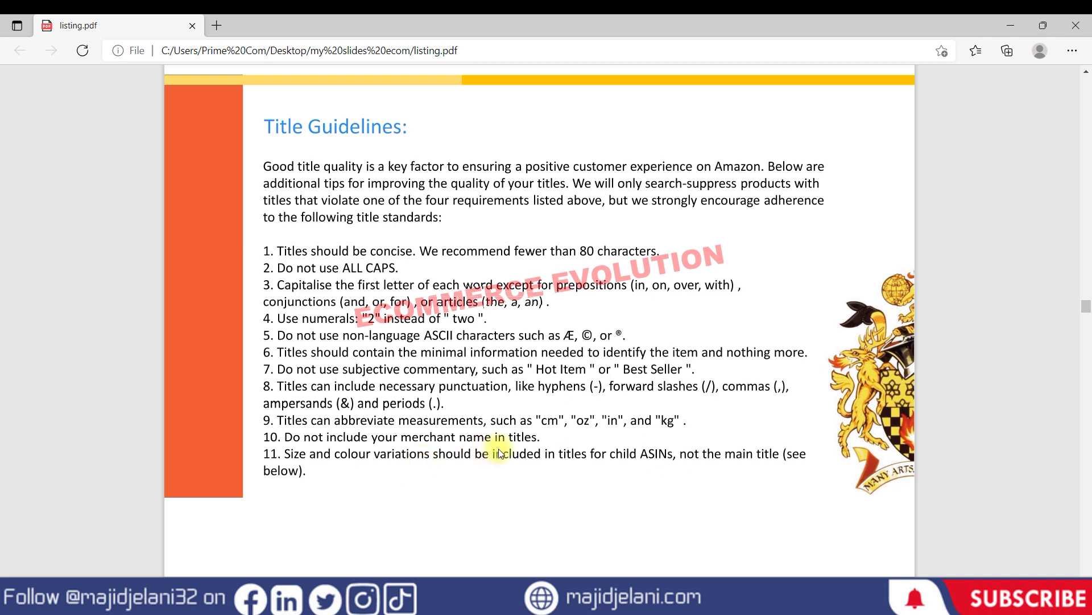
mouse_move(561, 453)
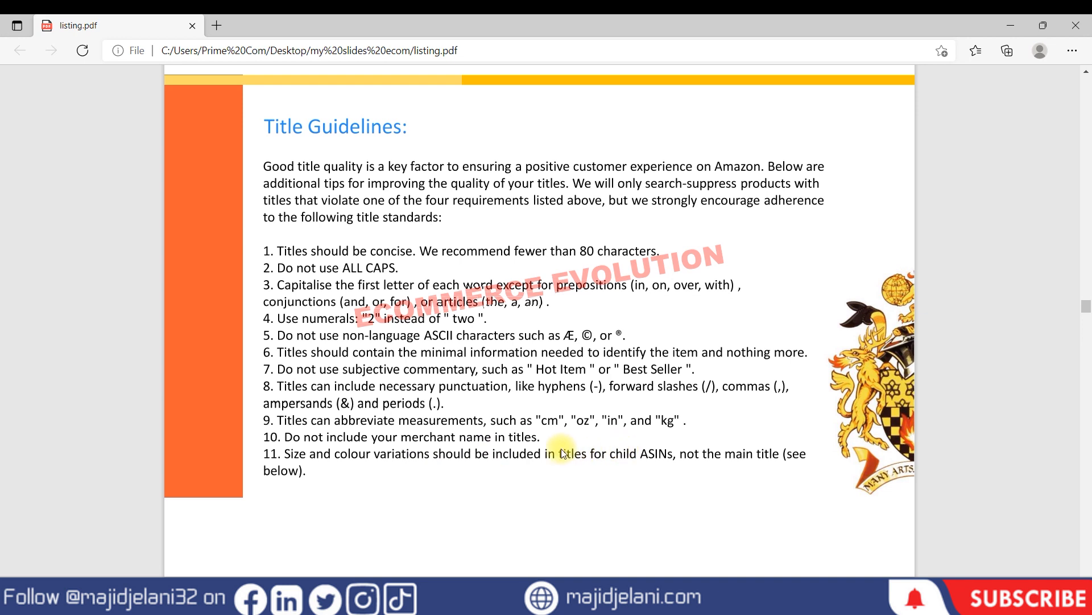
mouse_move(724, 458)
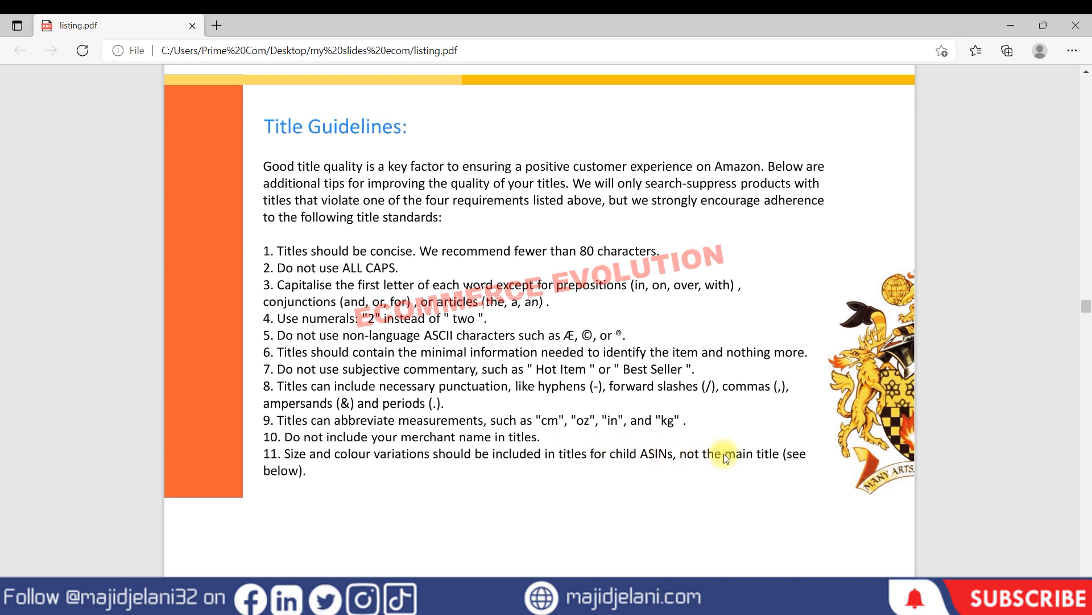
mouse_move(751, 476)
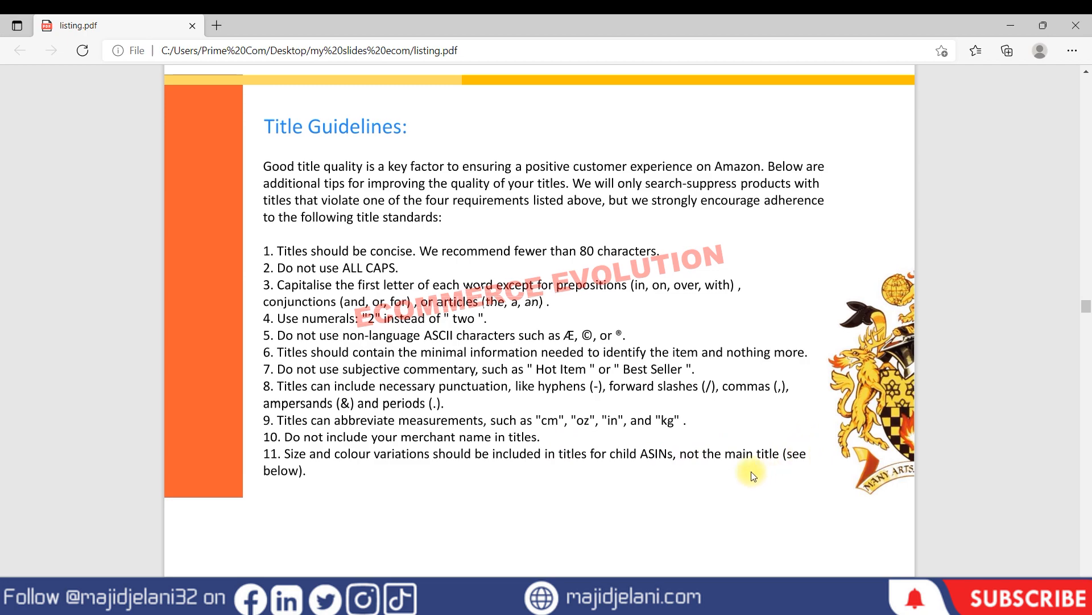